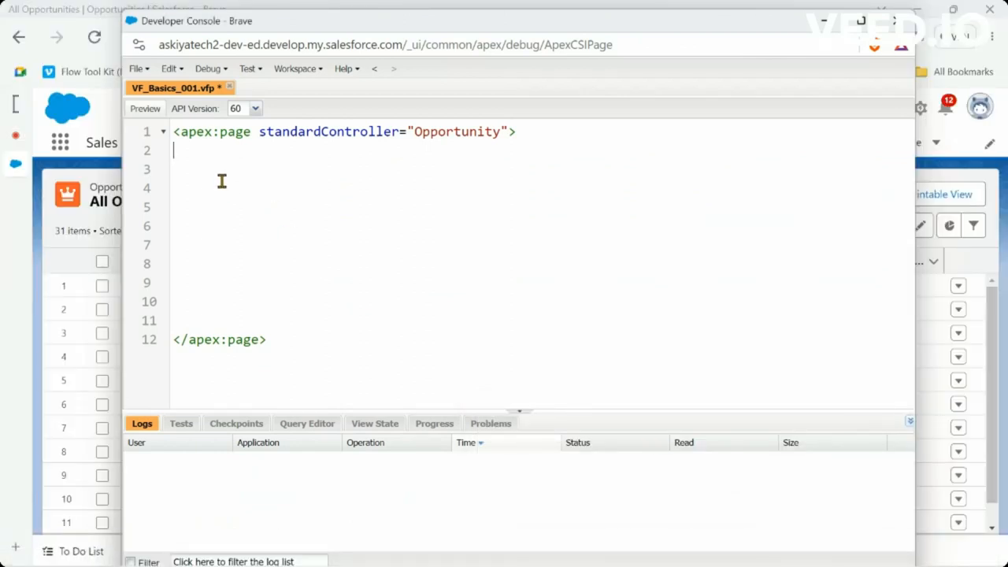
# Type the partial tag '<apex:Pa' inside apex:page to begin a pageBlock
pyautogui.write('<ap')
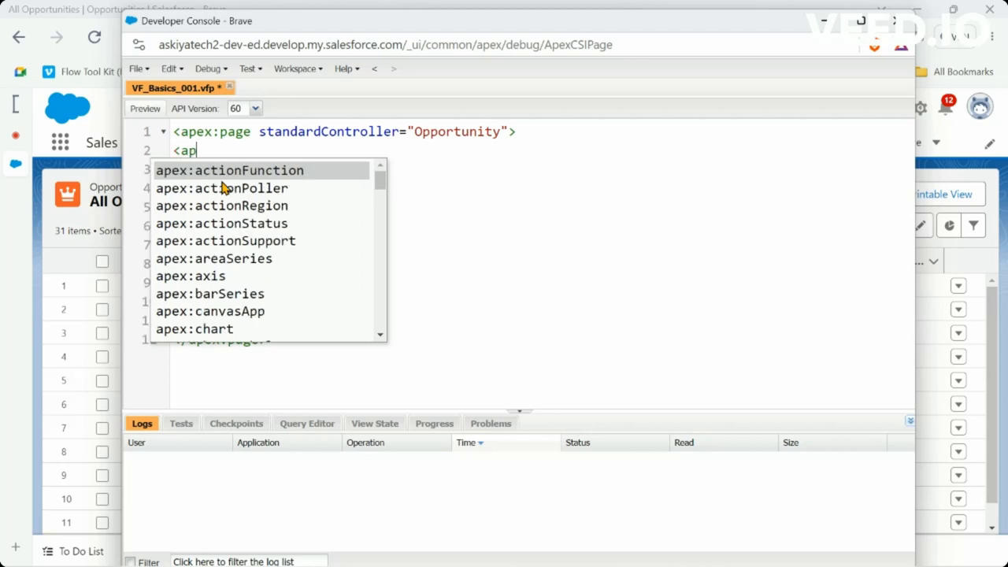
pyautogui.write('ex')
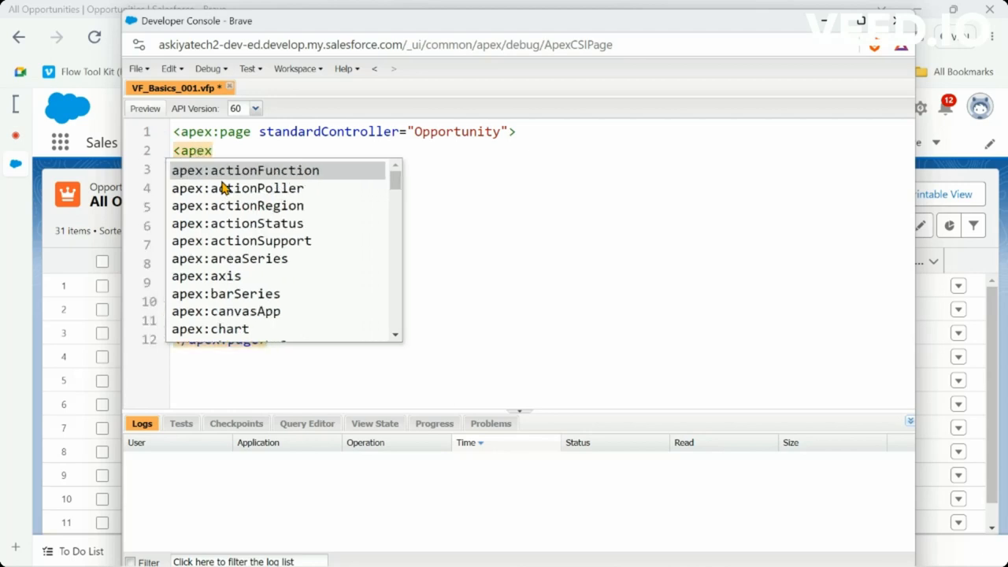
pyautogui.write(':')
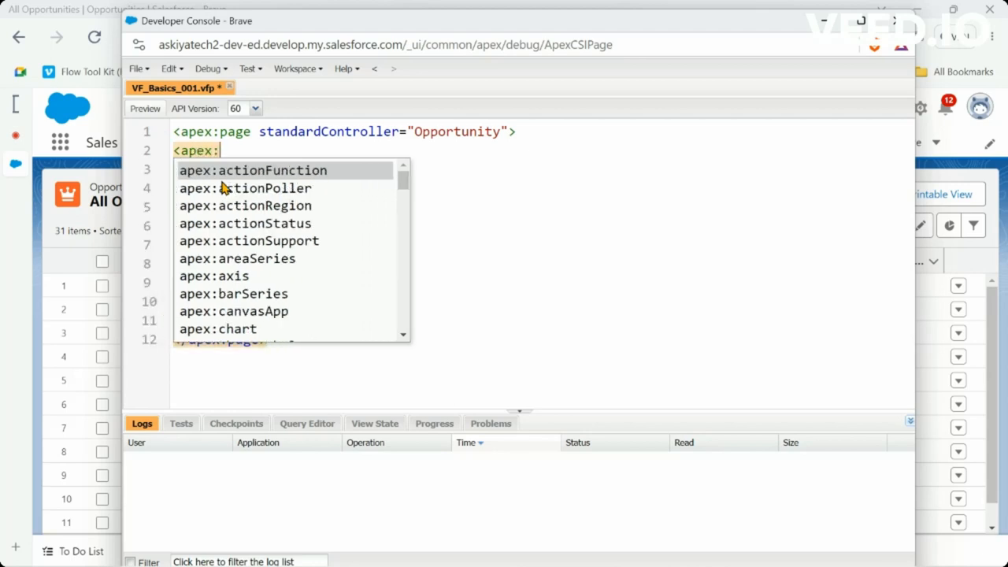
pyautogui.write('Pa')
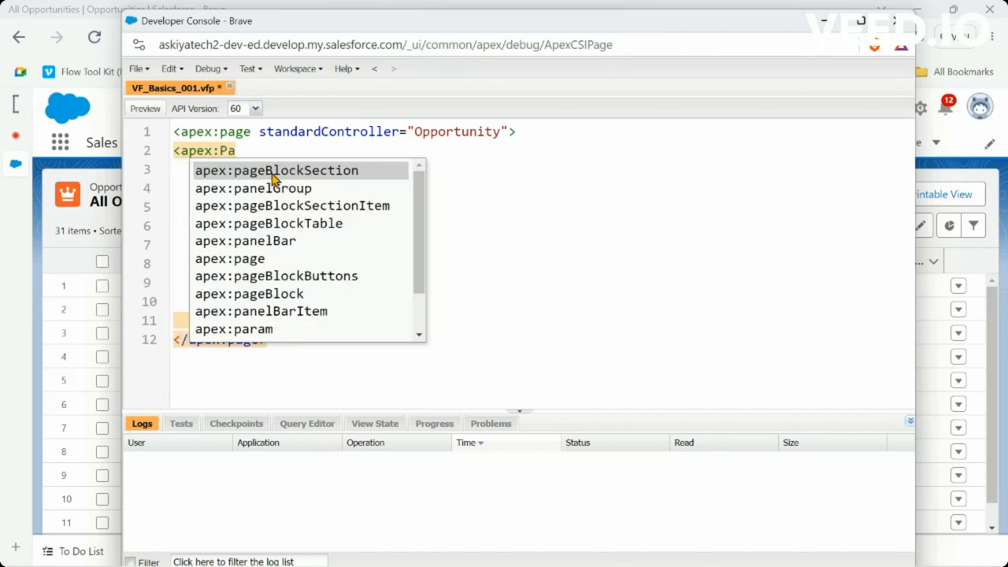
pyautogui.moveTo(274, 302)
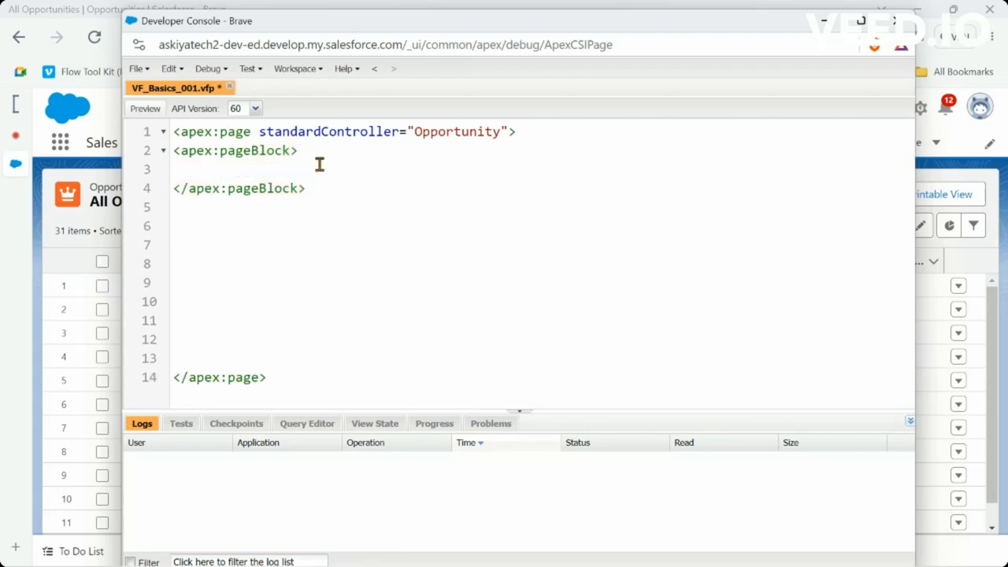
pyautogui.moveTo(363, 175)
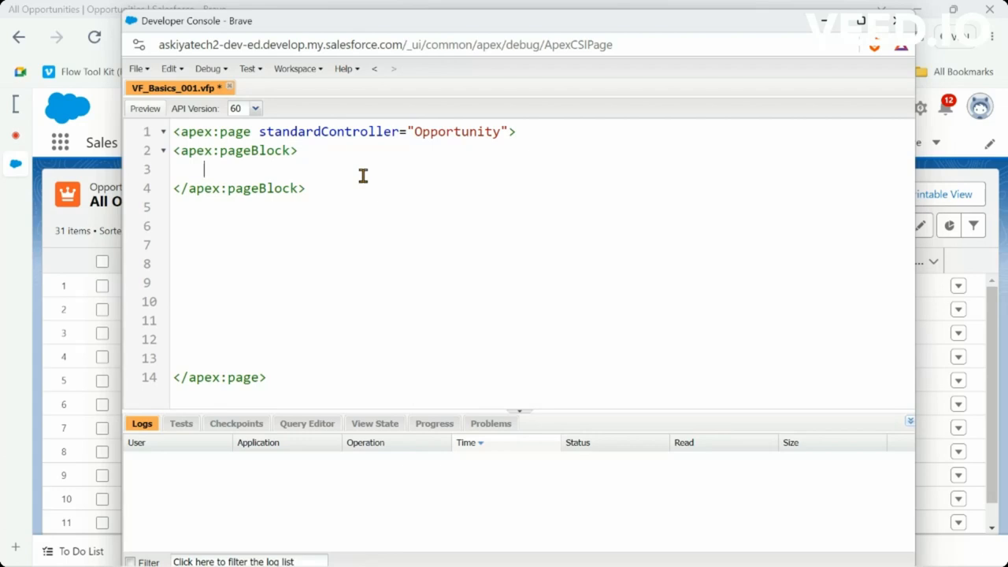
pyautogui.moveTo(438, 209)
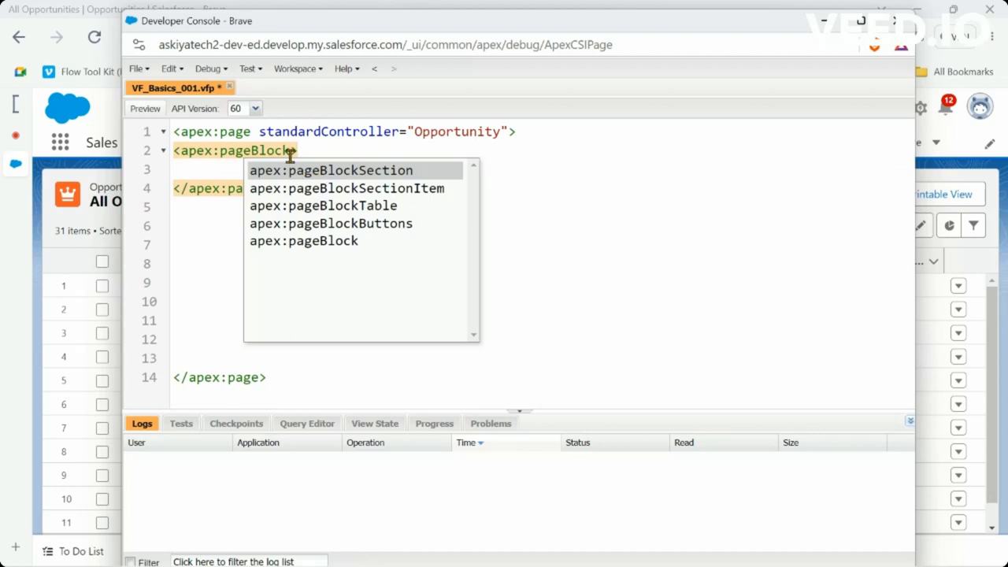
pyautogui.moveTo(291, 151)
pyautogui.write(' title="')
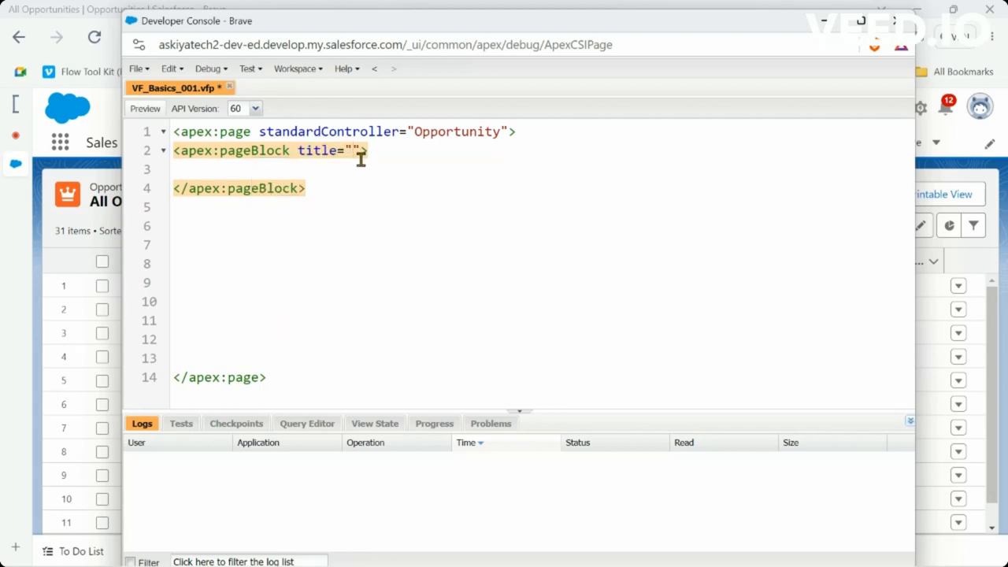
# Set the page block title to 'General Info' and start a nested '<a' tag
pyautogui.write('Gen')
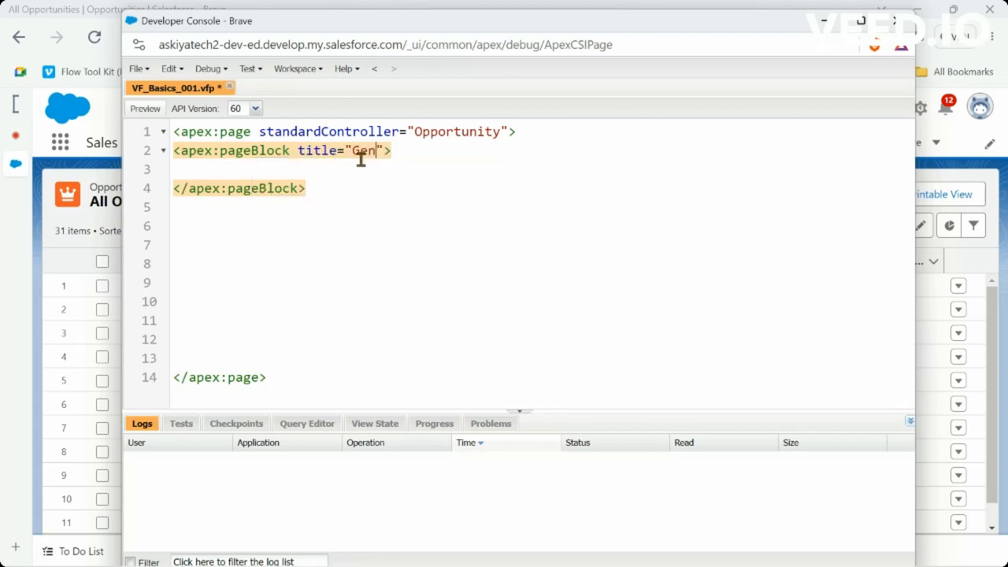
pyautogui.write('eral Info')
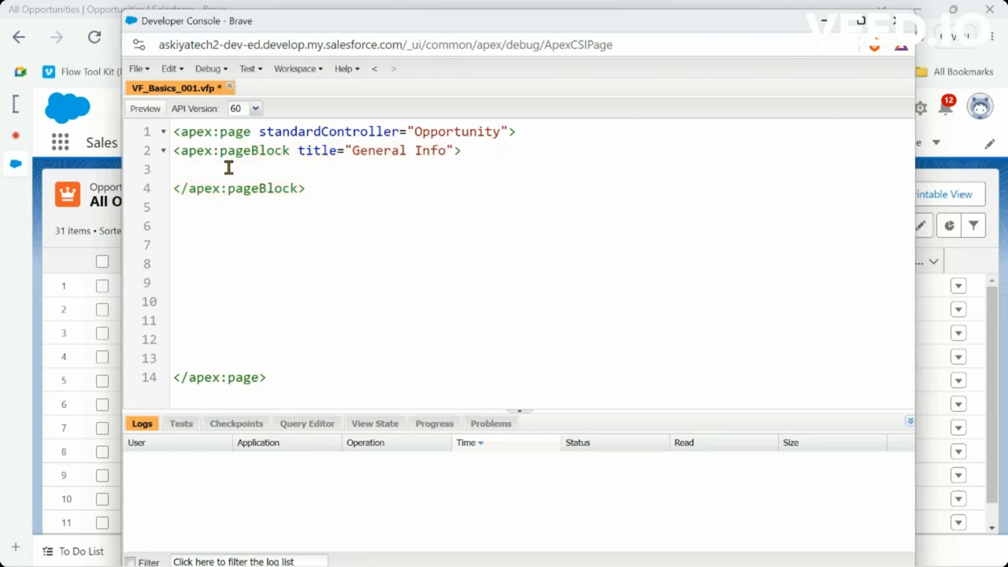
pyautogui.write('<apex')
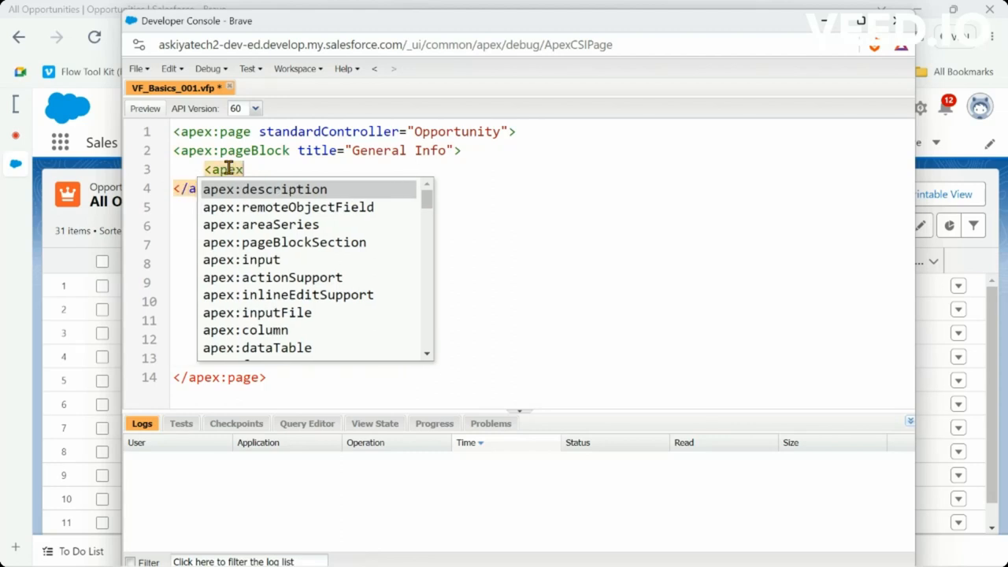
# Insert apex:pageBlockSection from autocomplete, with its tags split by blank lines
pyautogui.write(':')
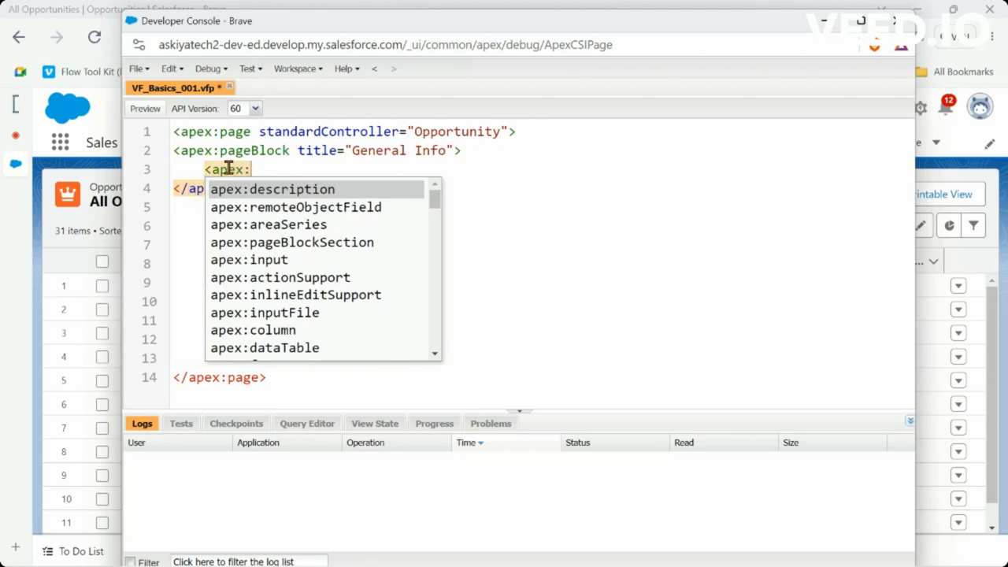
pyautogui.write('pa')
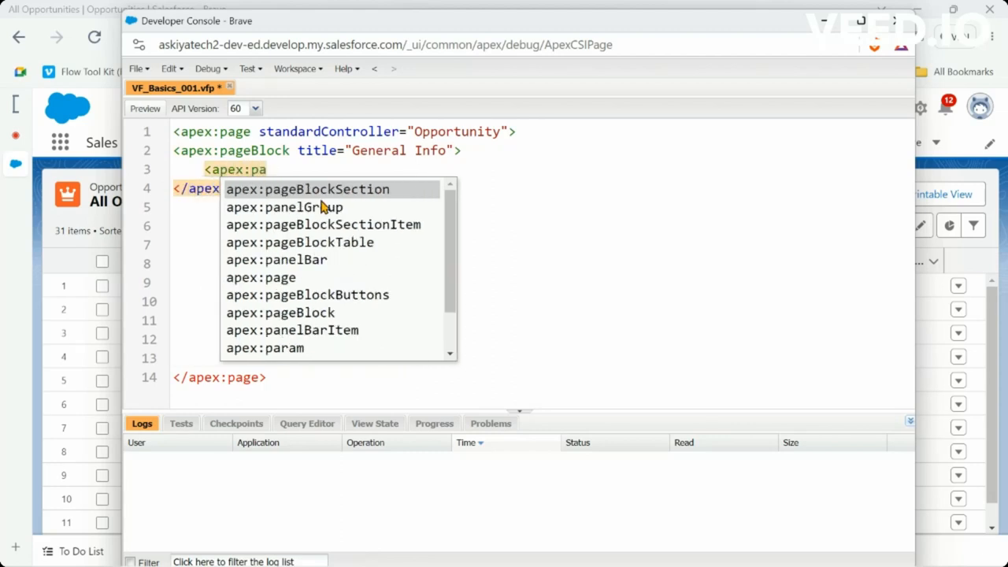
pyautogui.click(307, 189)
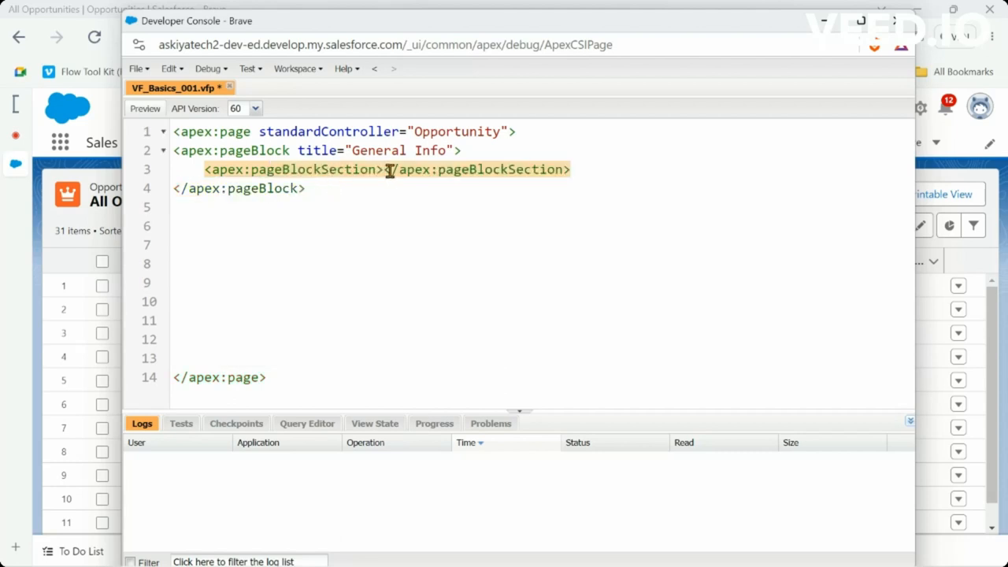
pyautogui.press('enter')
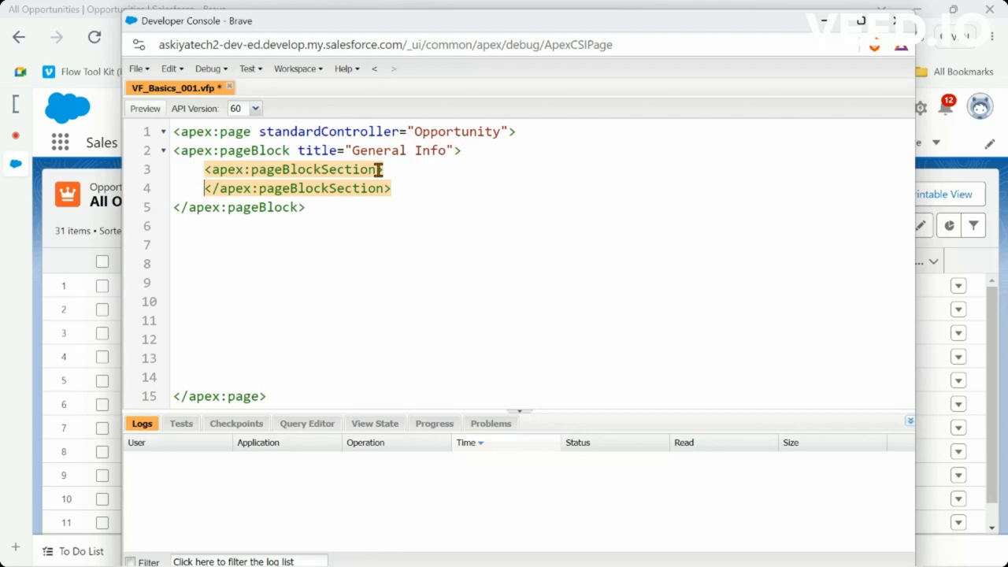
pyautogui.press('enter')
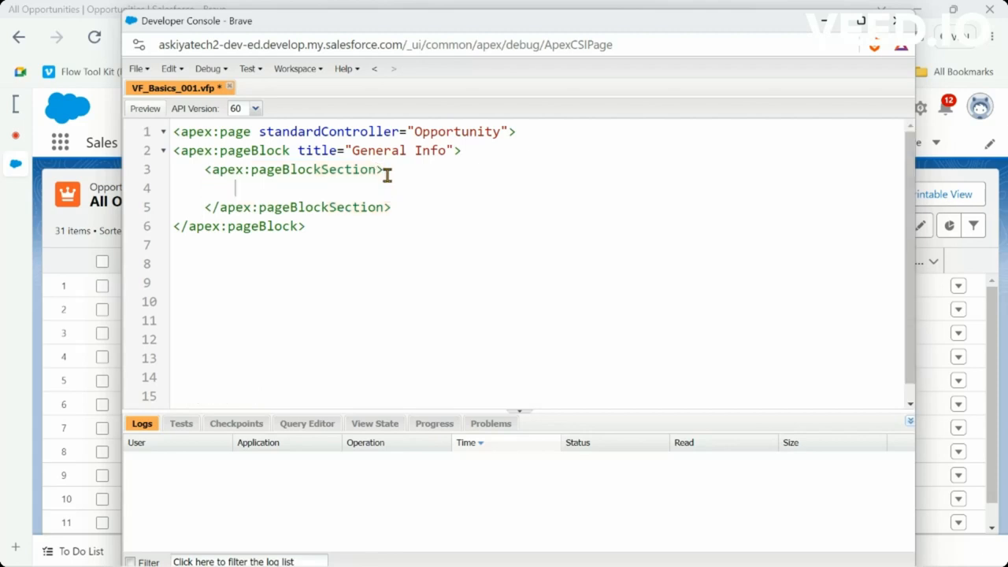
pyautogui.press('enter')
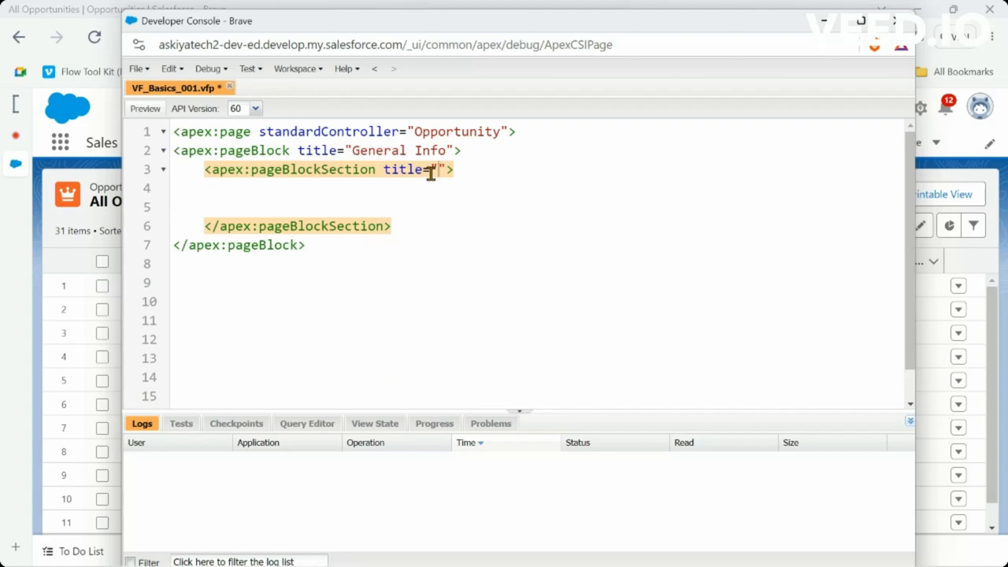
# Title the section 'Output Field' and put the cursor on its empty body line
pyautogui.write('Out')
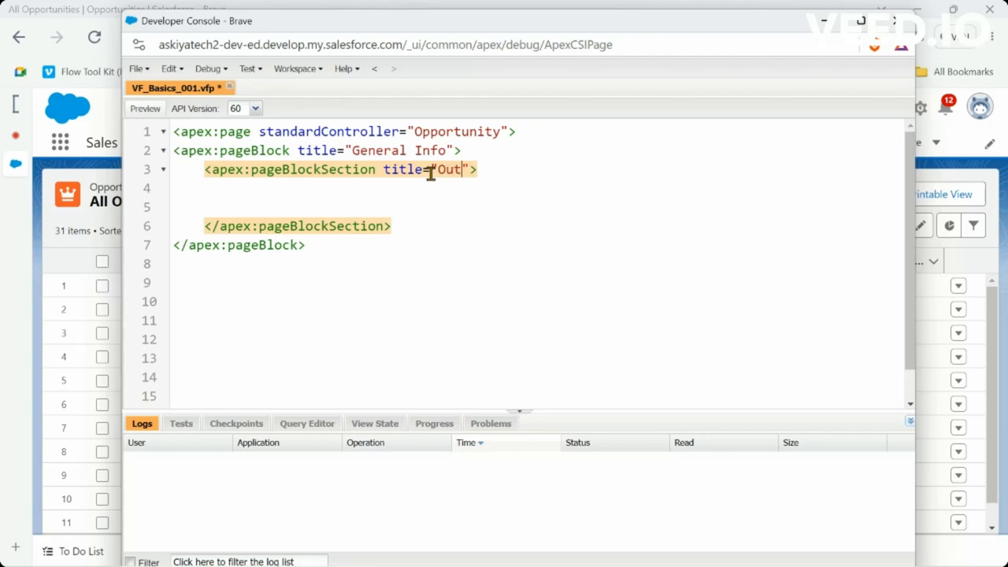
pyautogui.write('put F')
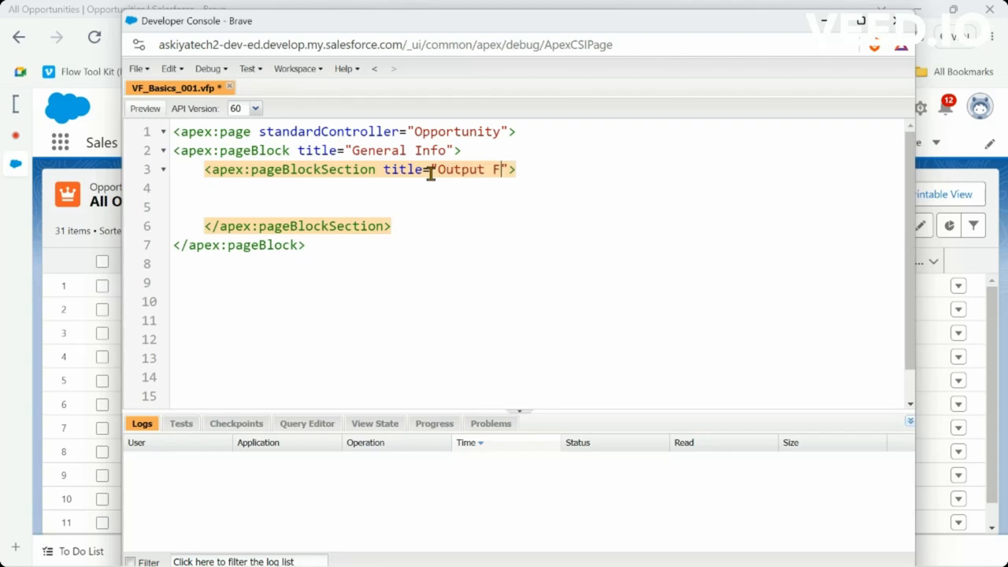
pyautogui.write('ield')
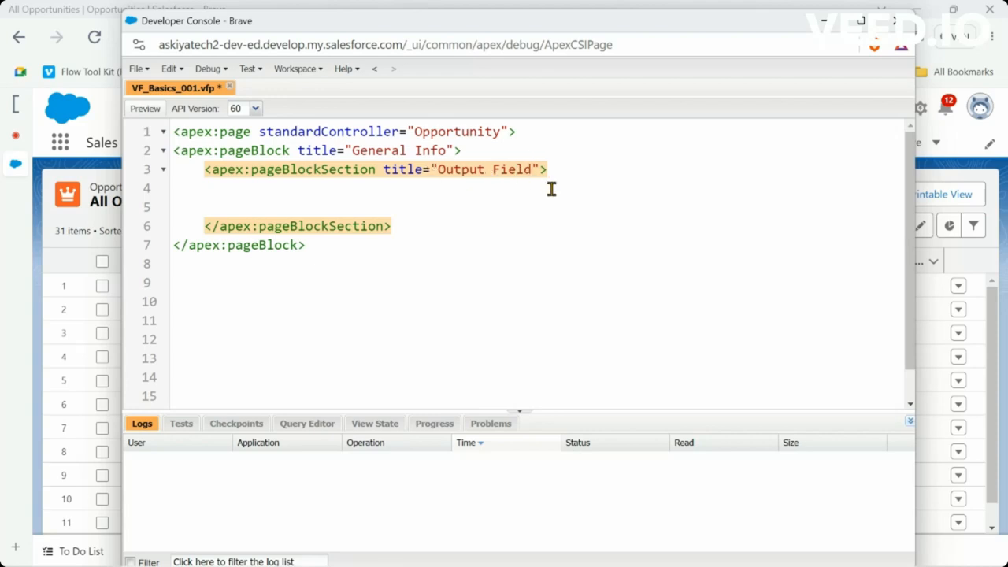
pyautogui.click(237, 189)
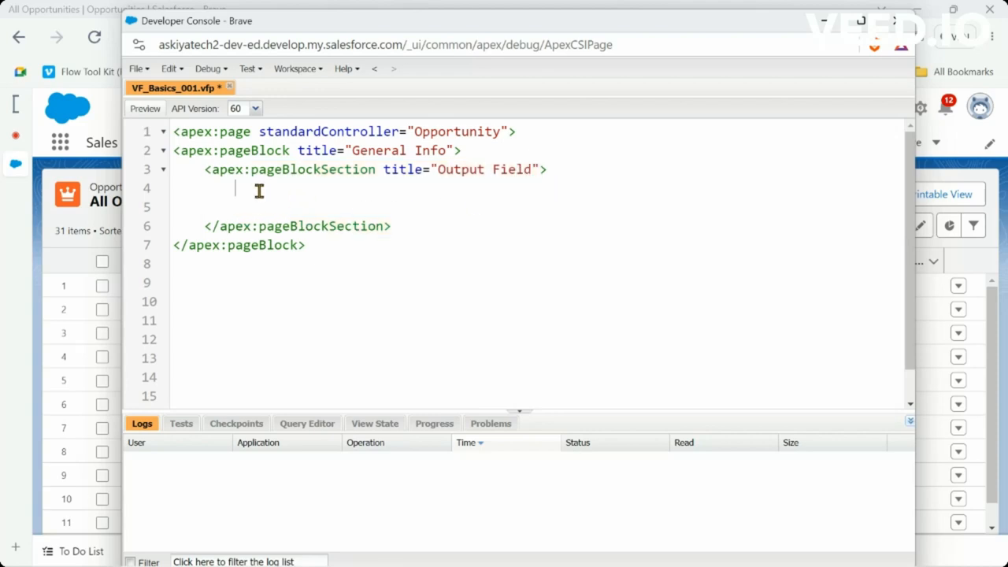
# Insert an <apex:outputField /> tag inside the Output Field section from autocomplete
pyautogui.write('Ap')
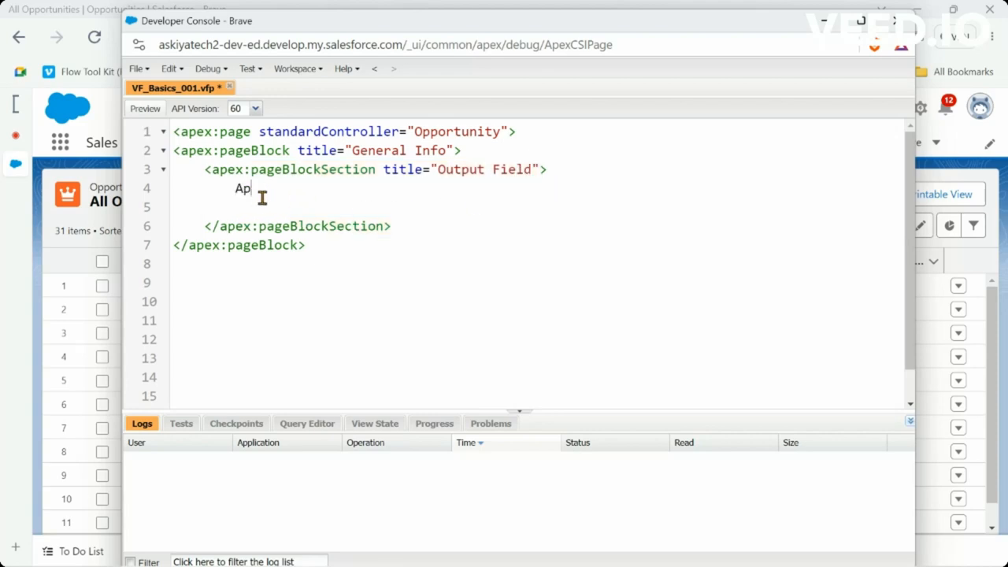
pyautogui.write('<')
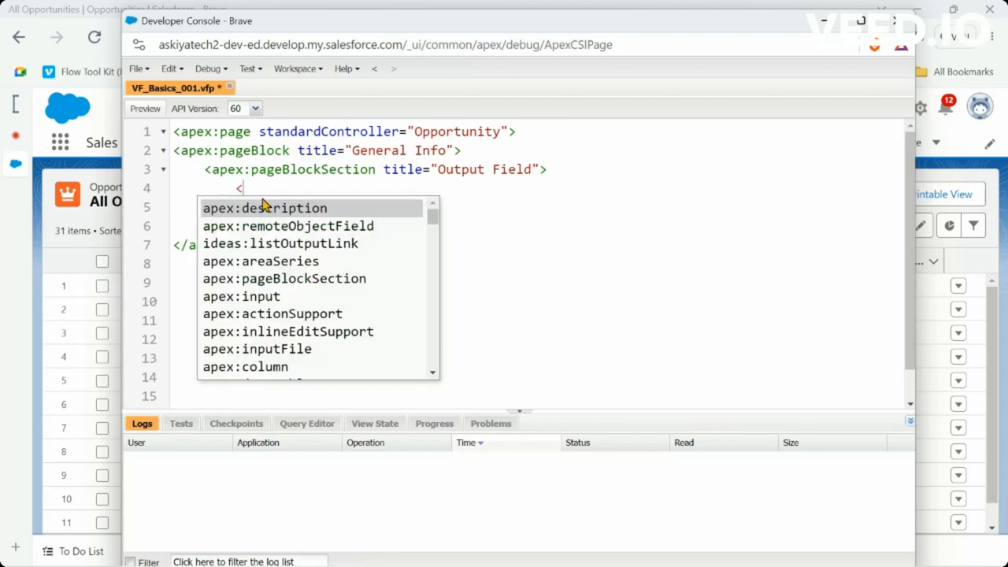
pyautogui.write('ap')
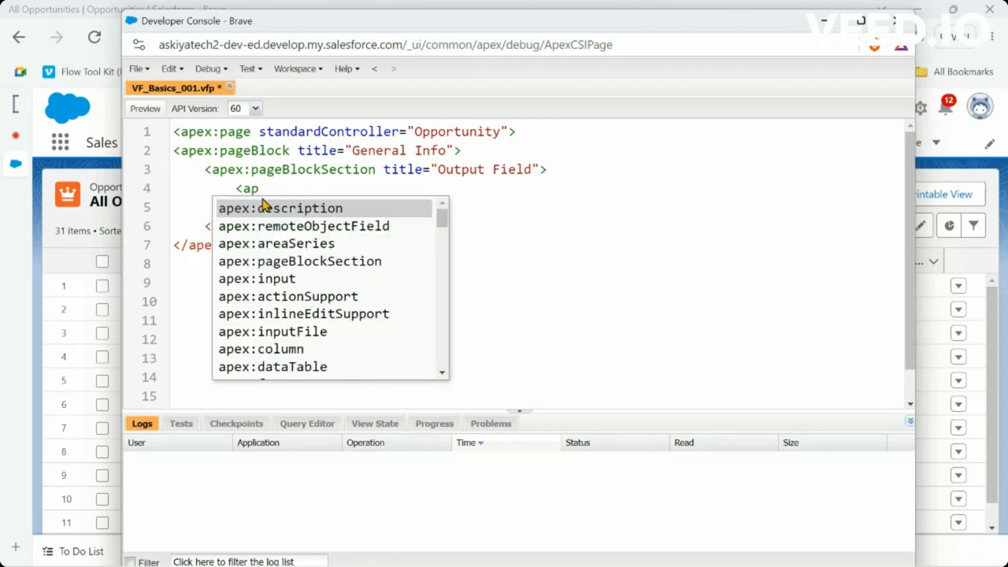
pyautogui.write(':')
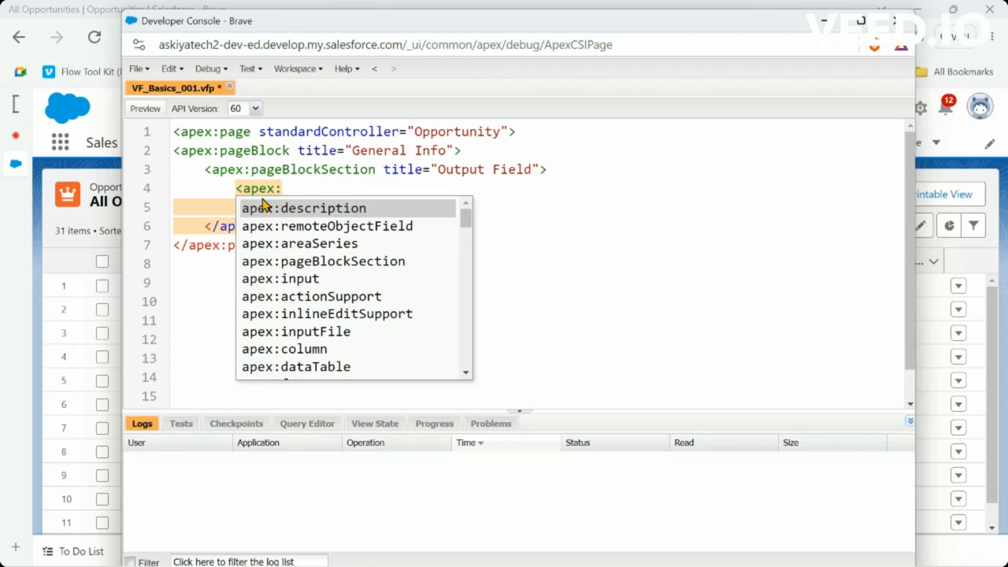
pyautogui.write('out')
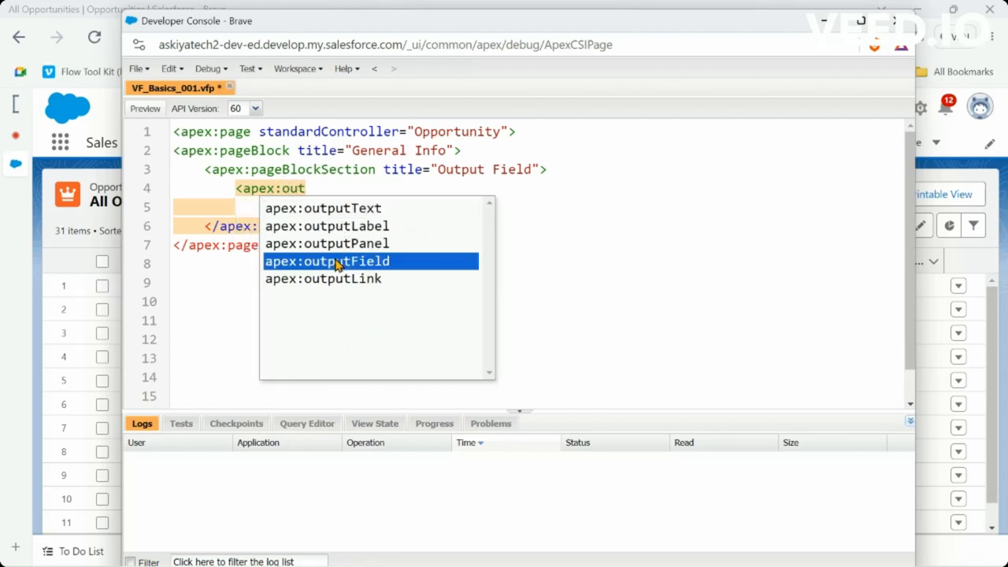
pyautogui.click(326, 261)
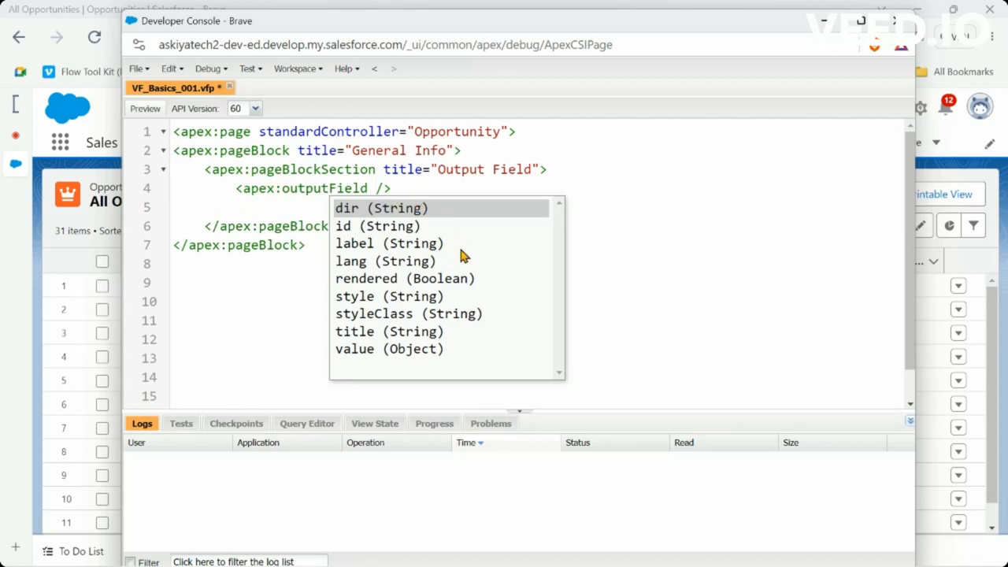
pyautogui.moveTo(430, 251)
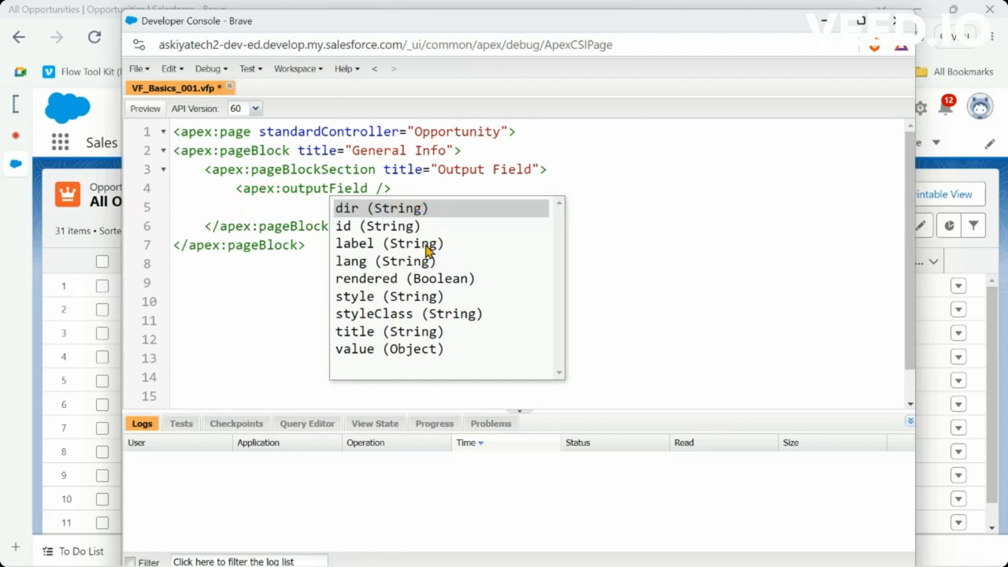
pyautogui.moveTo(438, 284)
pyautogui.write('value="')
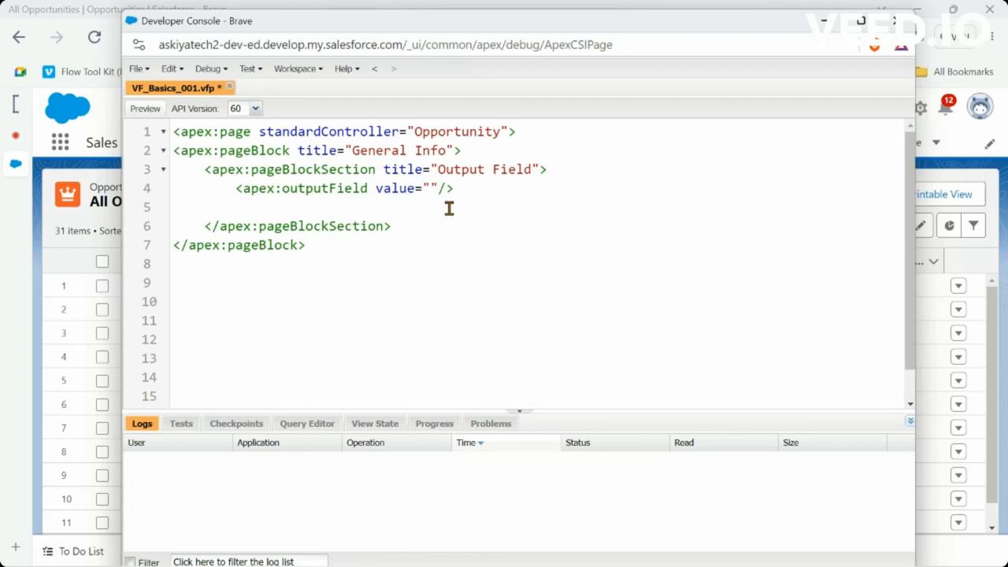
# Type the empty merge expression {!} into the outputField's value attribute
pyautogui.write('{}')
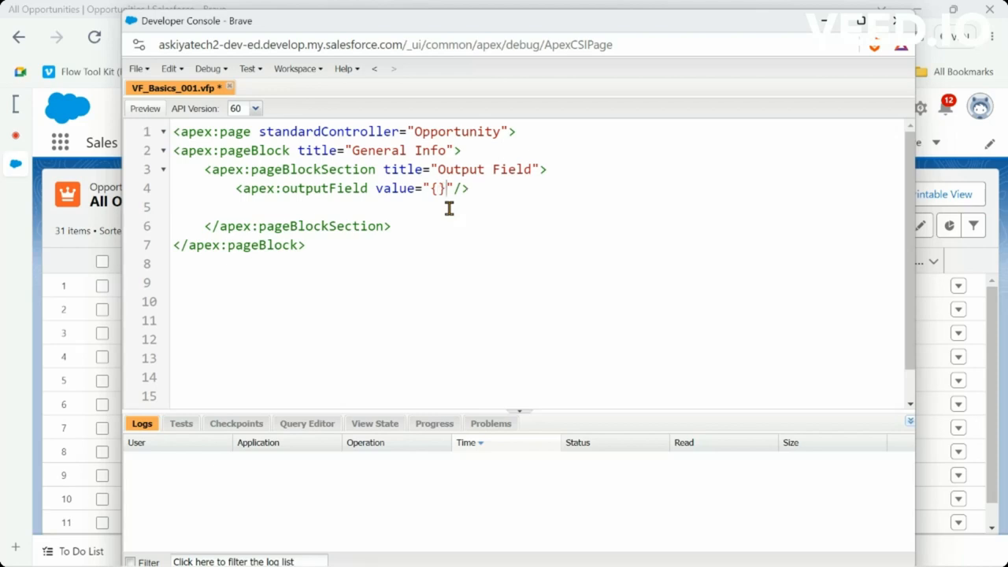
pyautogui.write('!')
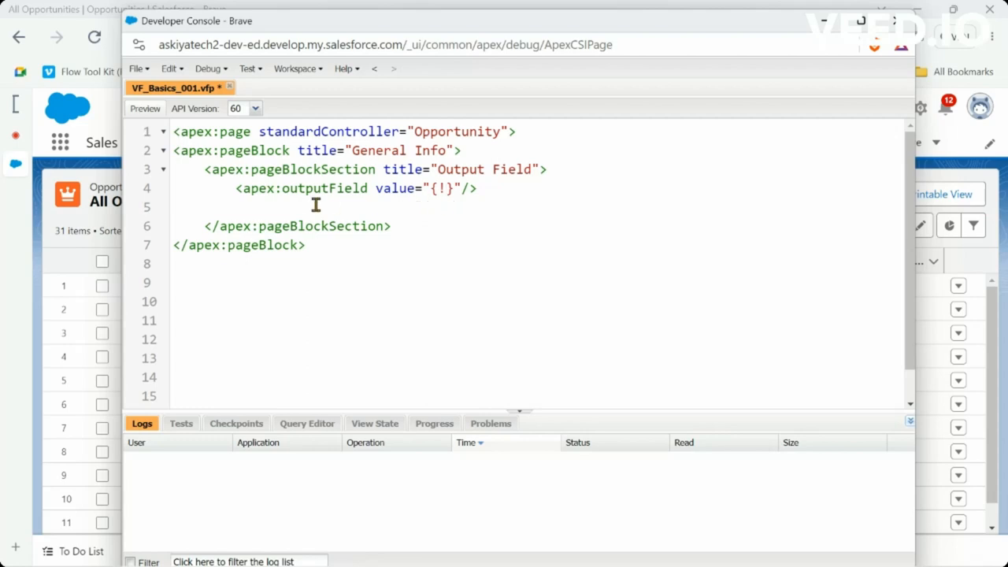
pyautogui.moveTo(288, 182)
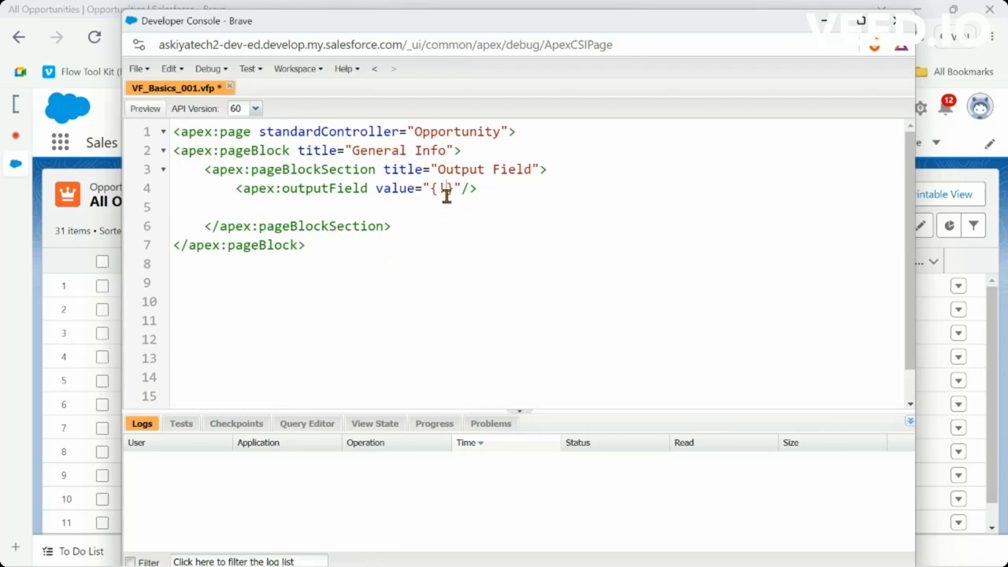
pyautogui.write('!')
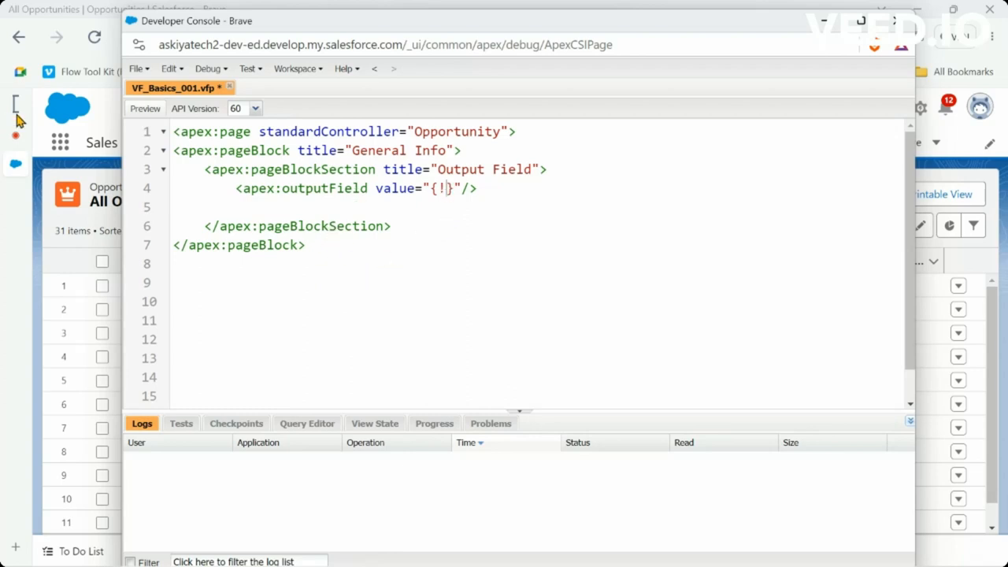
pyautogui.moveTo(447, 193)
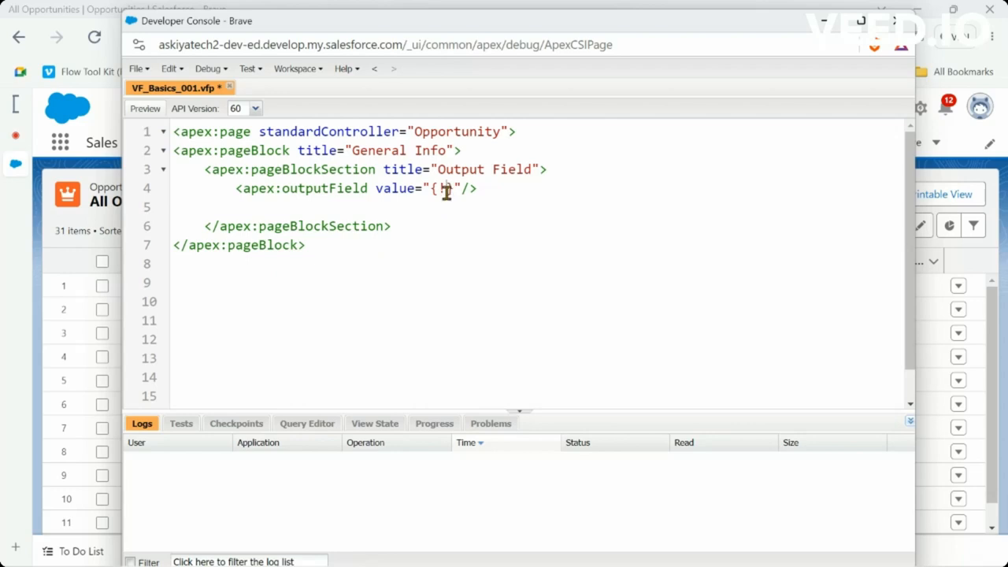
pyautogui.write('!')
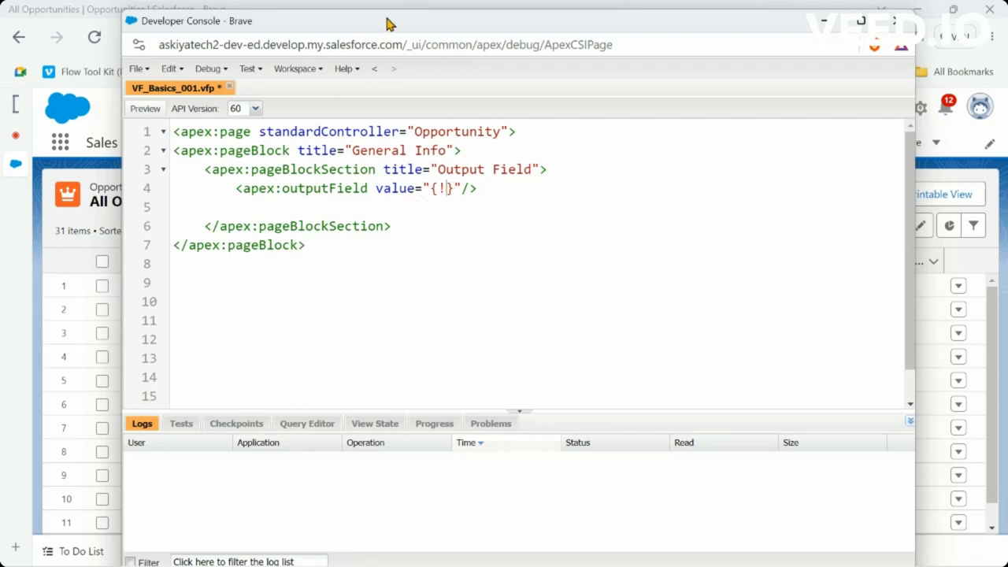
pyautogui.moveTo(87, 219)
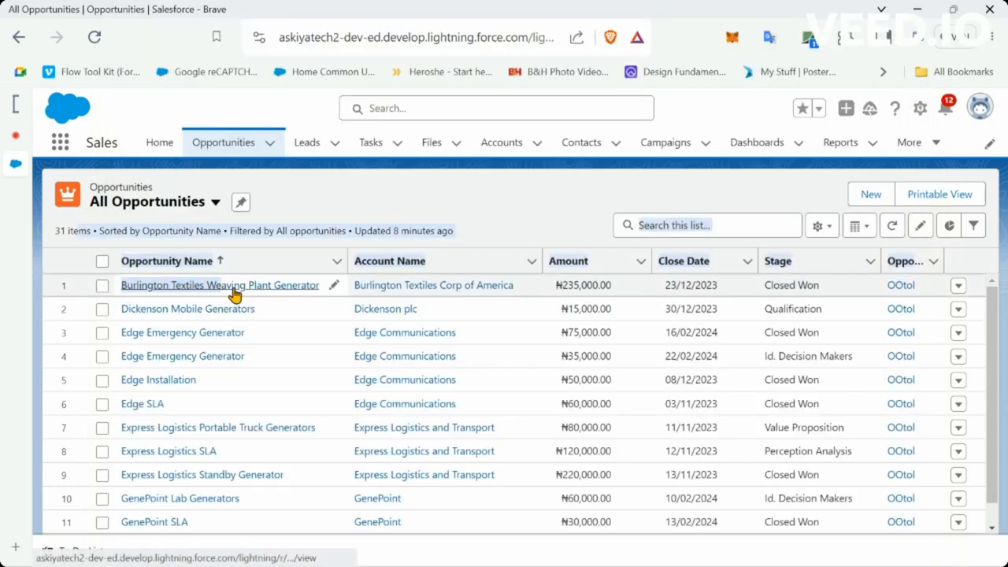
# Open Burlington Textiles Weaving Plant Generator and scroll through its Details fields
pyautogui.click(219, 285)
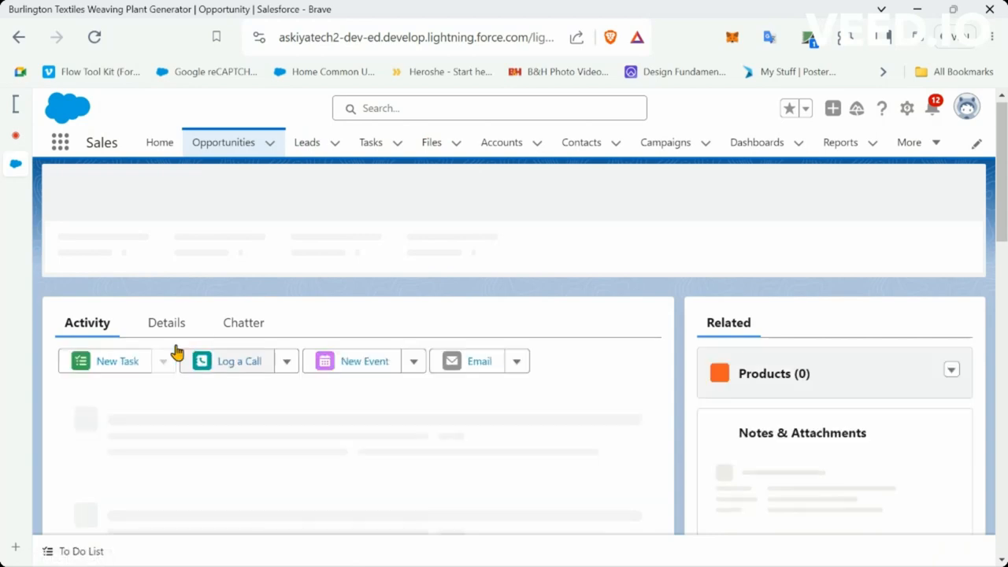
pyautogui.click(166, 323)
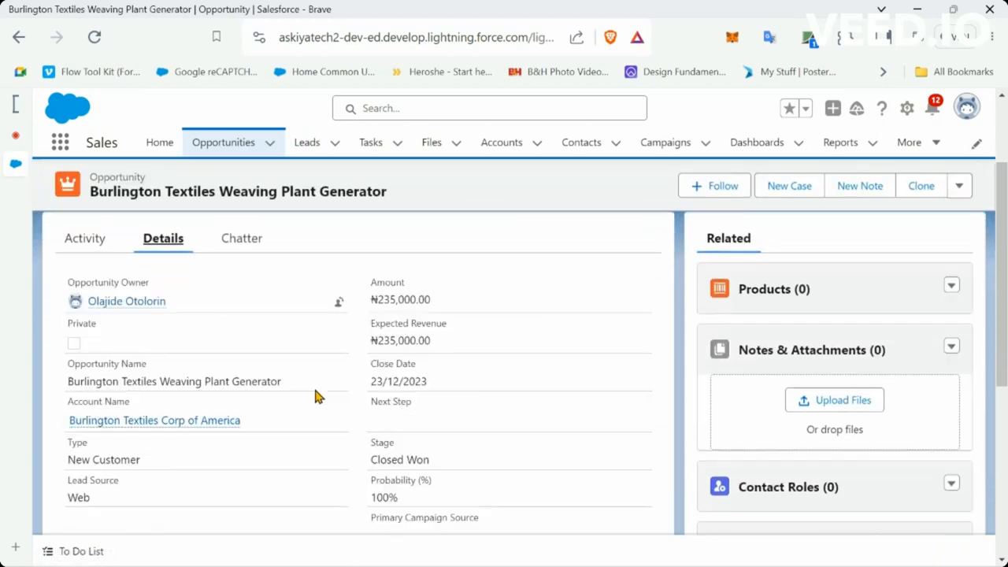
pyautogui.scroll(-3)
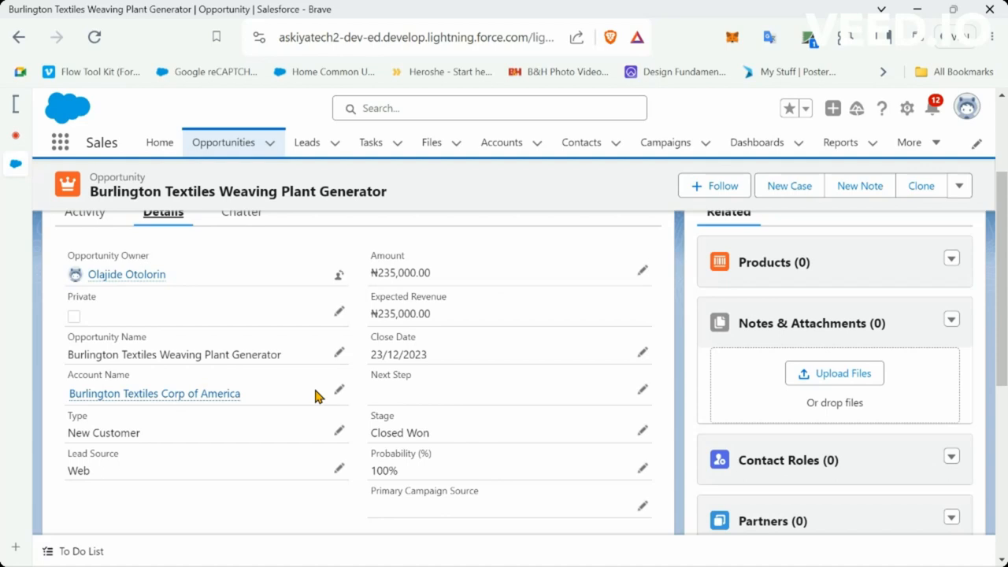
pyautogui.moveTo(325, 376)
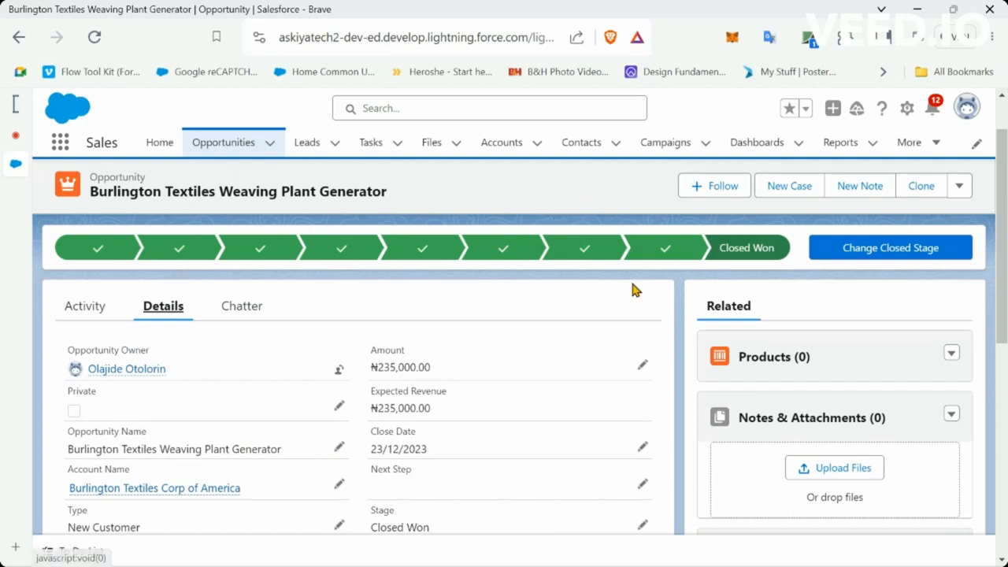
pyautogui.moveTo(483, 205)
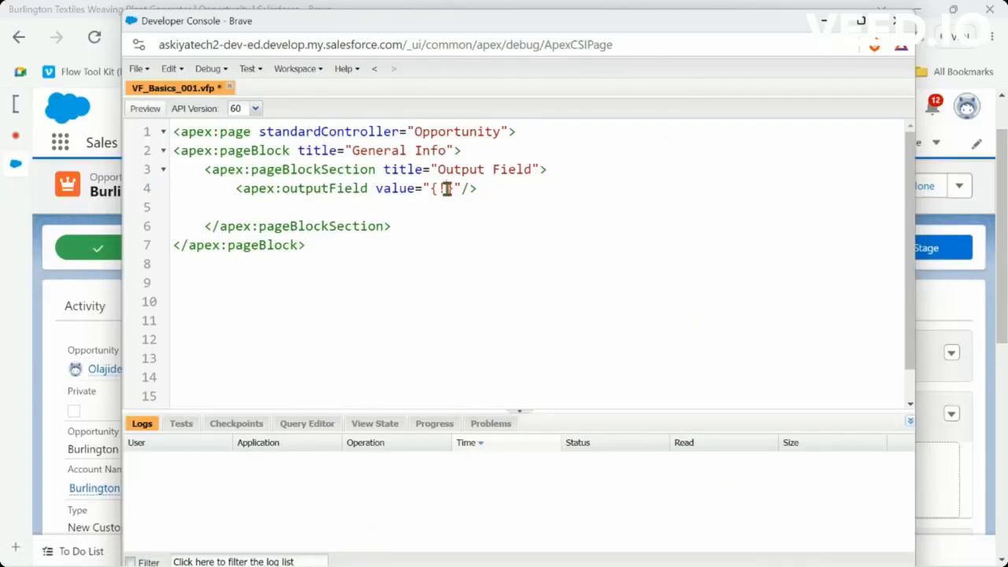
# Complete the first output field's value as {!Opportunity.Name}
pyautogui.write('!O')
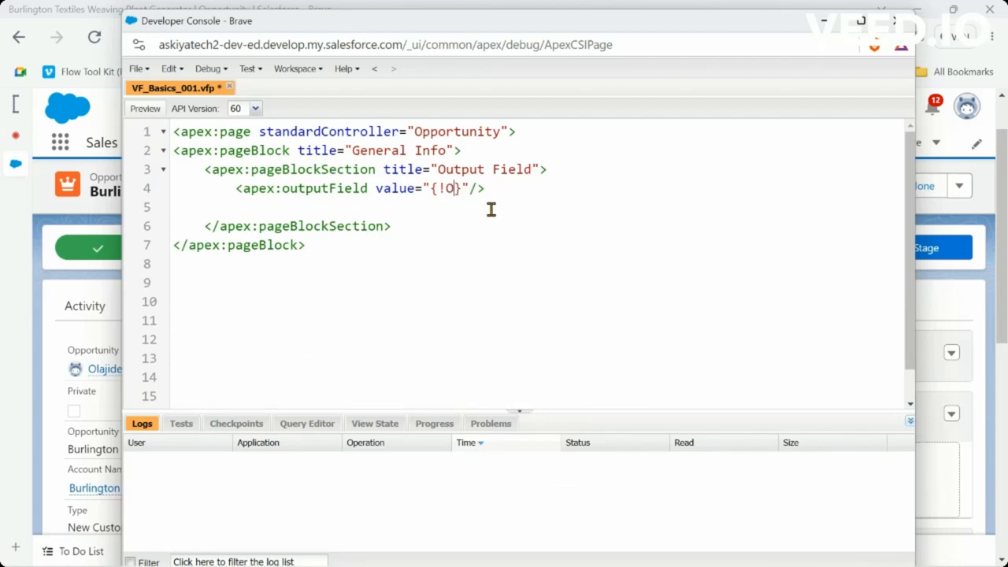
pyautogui.write('pportunity.')
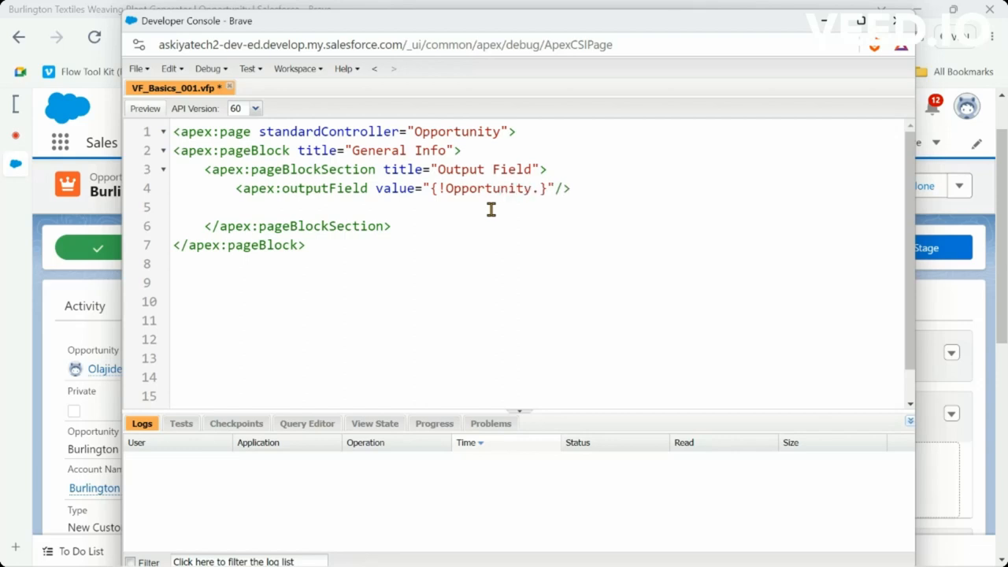
pyautogui.write('Name')
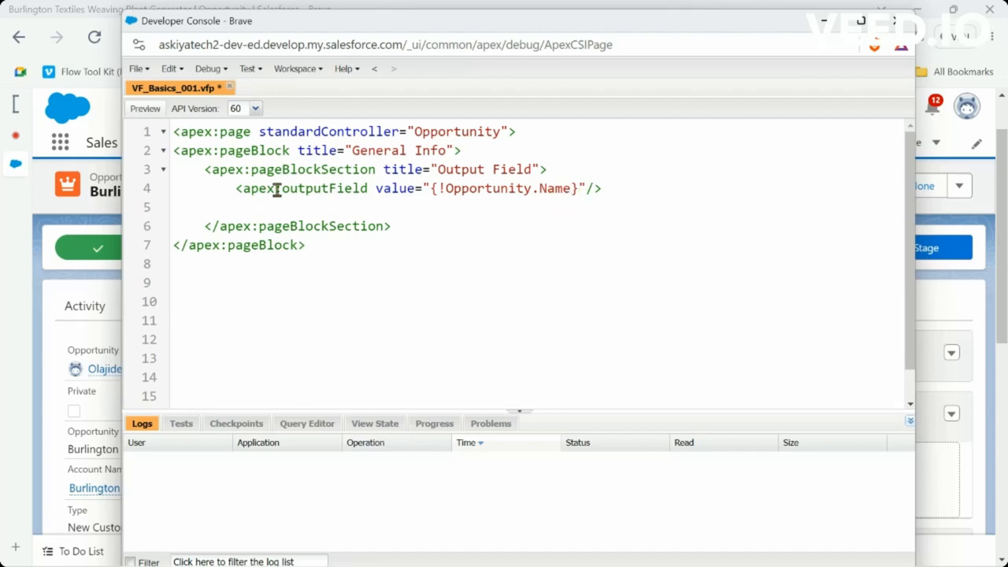
pyautogui.moveTo(236, 188)
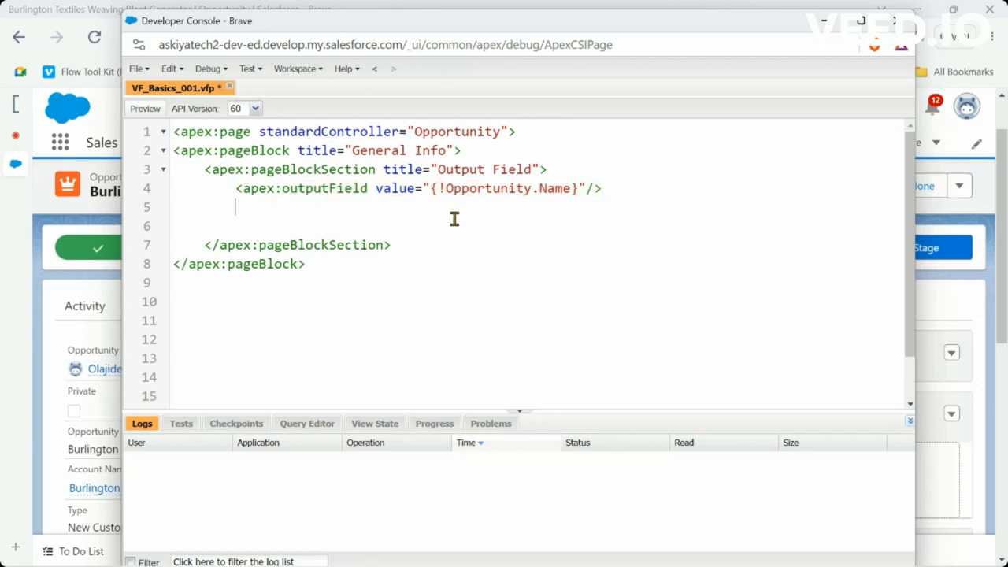
# Add two more <apex:outputField value="{!Opportunity.Name}"/> lines below it
pyautogui.write('<apex:outputField value="{!Opportunity.Name}"/>')
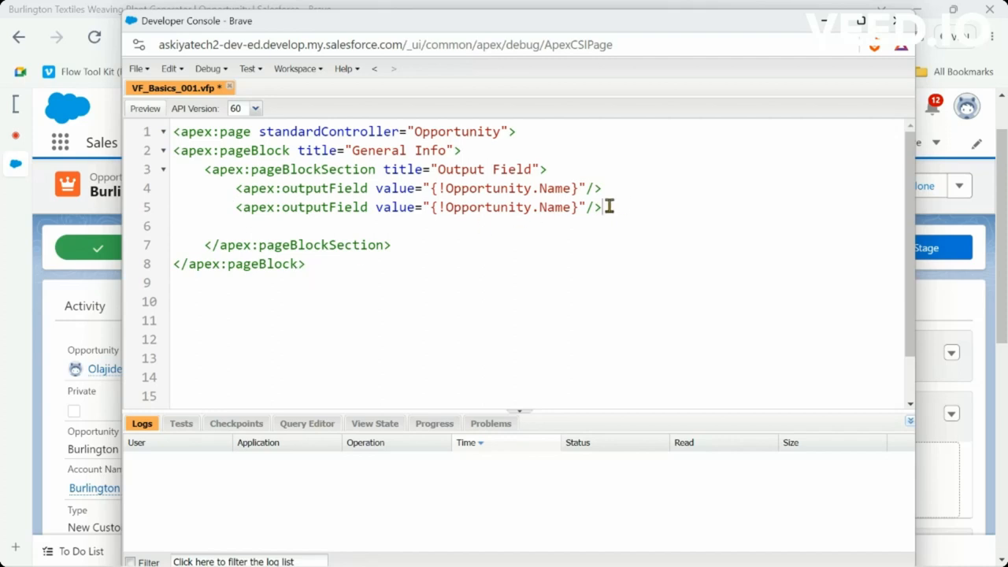
pyautogui.press('enter')
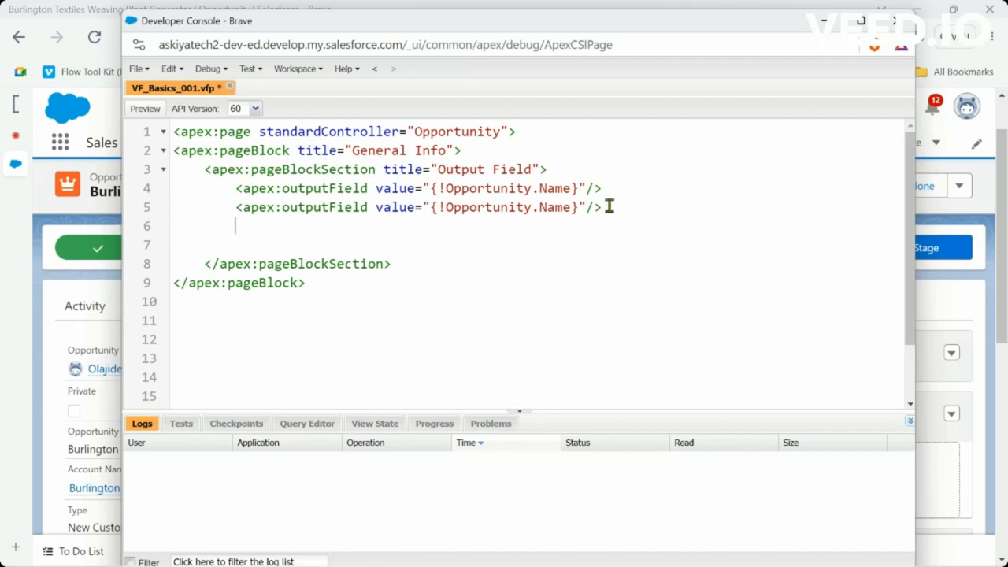
pyautogui.write('<apex:outputField value="{!Opportunity.Name}"/>')
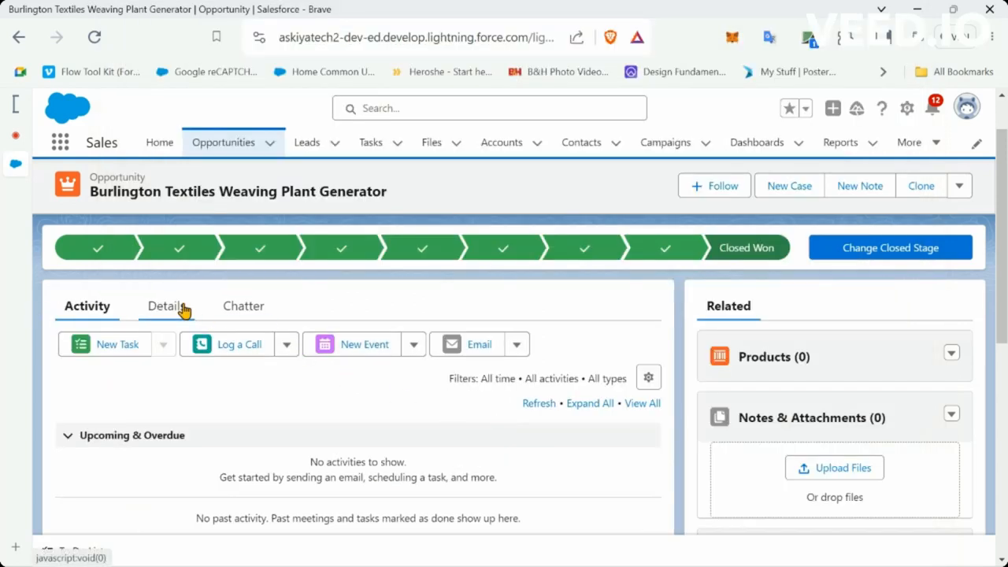
# Show the Details tab of the opportunity record again
pyautogui.click(165, 305)
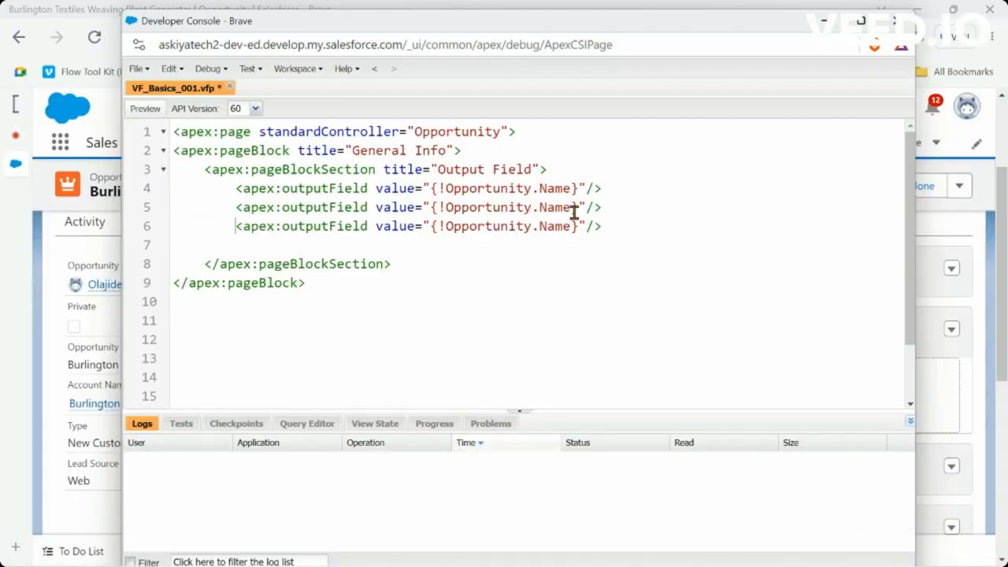
# Replace Name with Amount on line 5 and with CloseDate on line 6
pyautogui.doubleClick(555, 207)
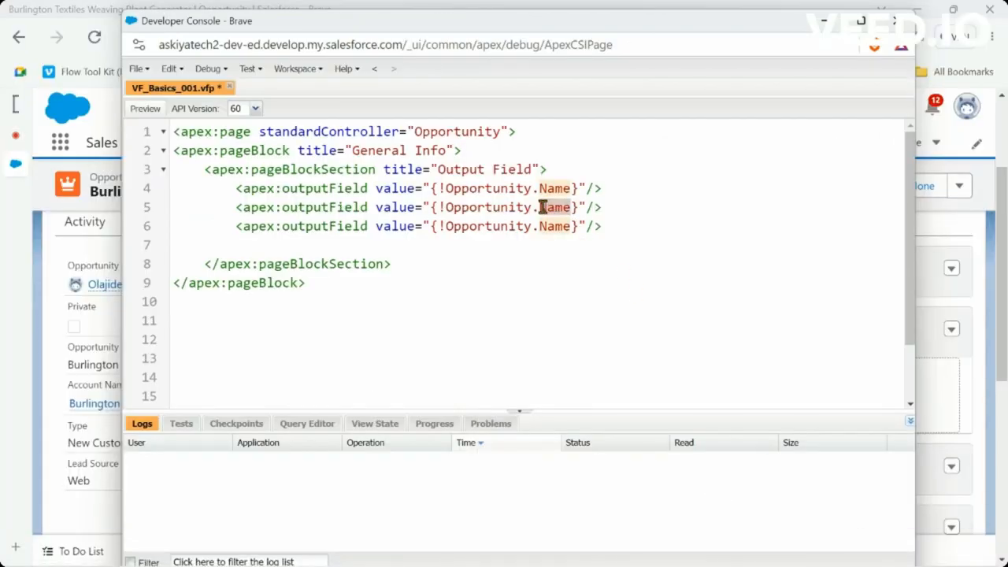
pyautogui.write('A')
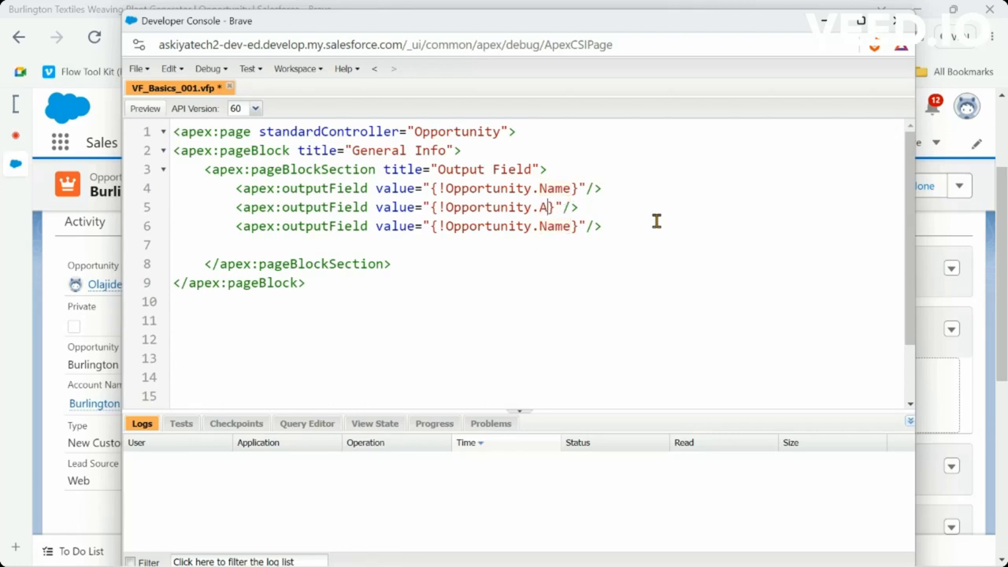
pyautogui.write('mo')
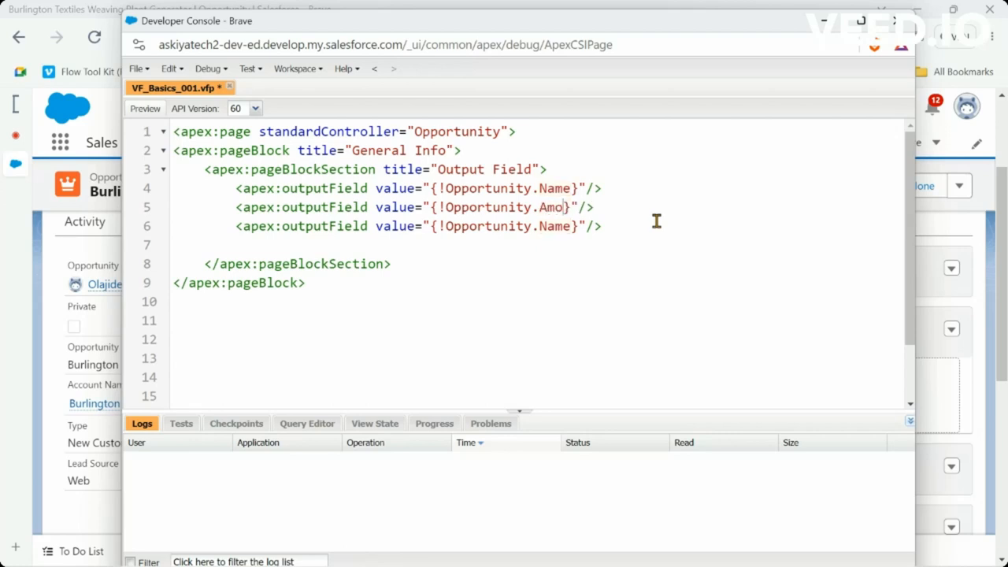
pyautogui.write('unt')
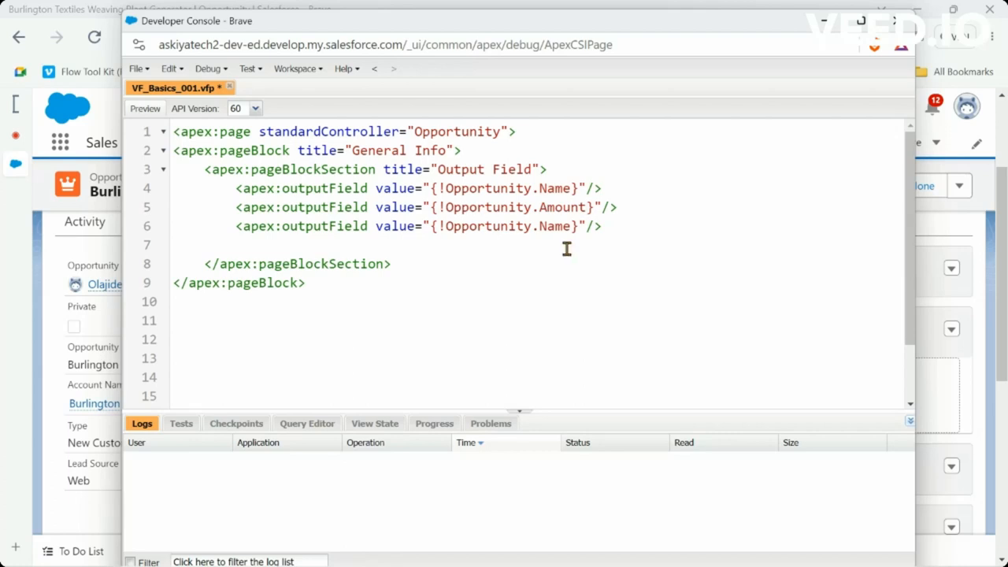
pyautogui.moveTo(568, 243)
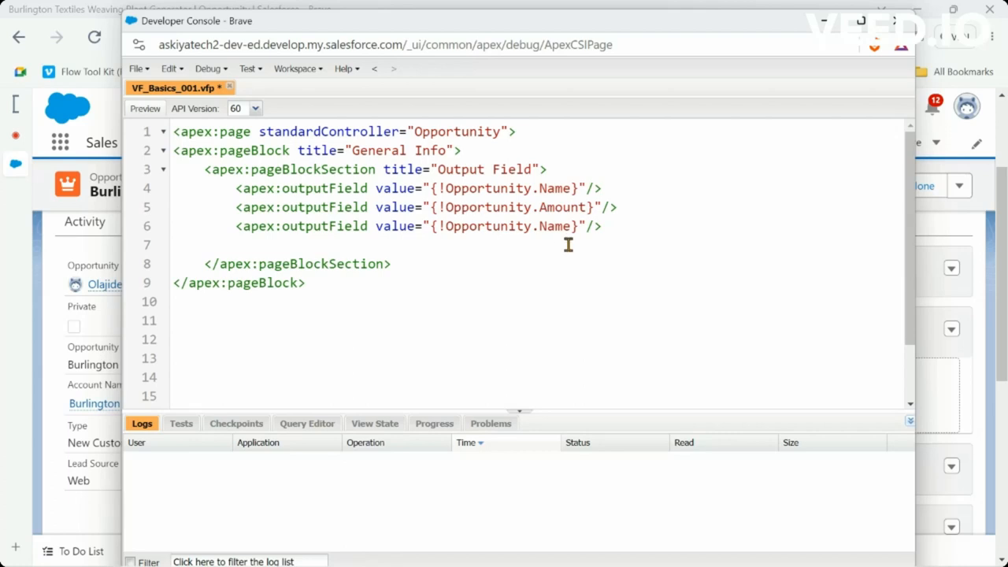
pyautogui.press('Backspace')
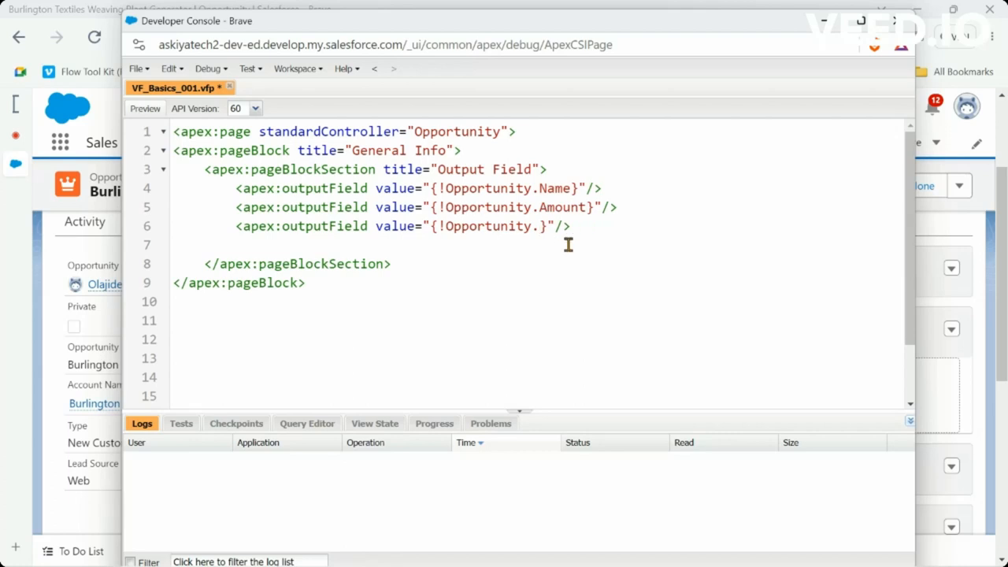
pyautogui.write('Close')
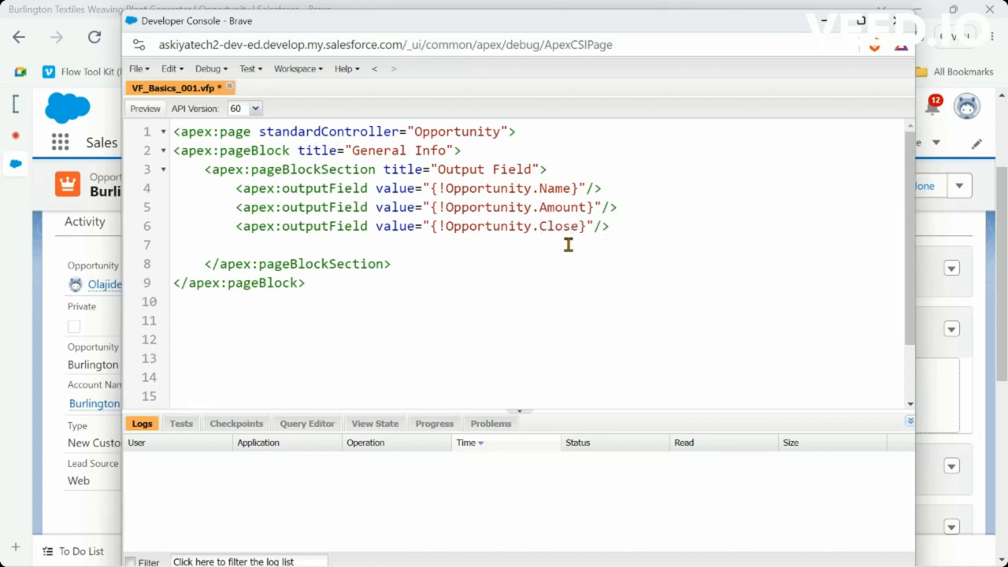
pyautogui.write('Date')
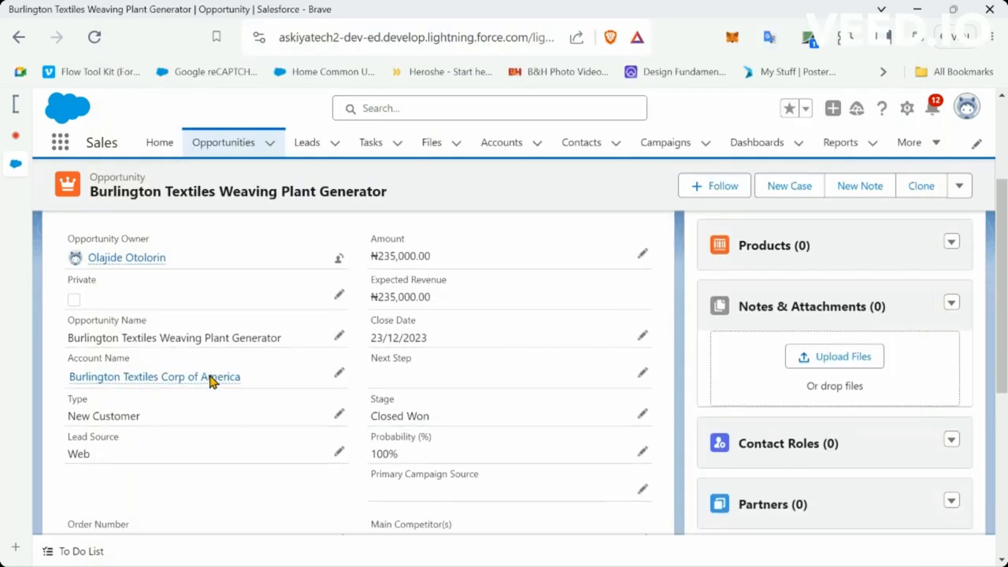
# Scroll through the Burlington Textiles Weaving Plant Generator opportunity details to review its field names
pyautogui.scroll(-3)
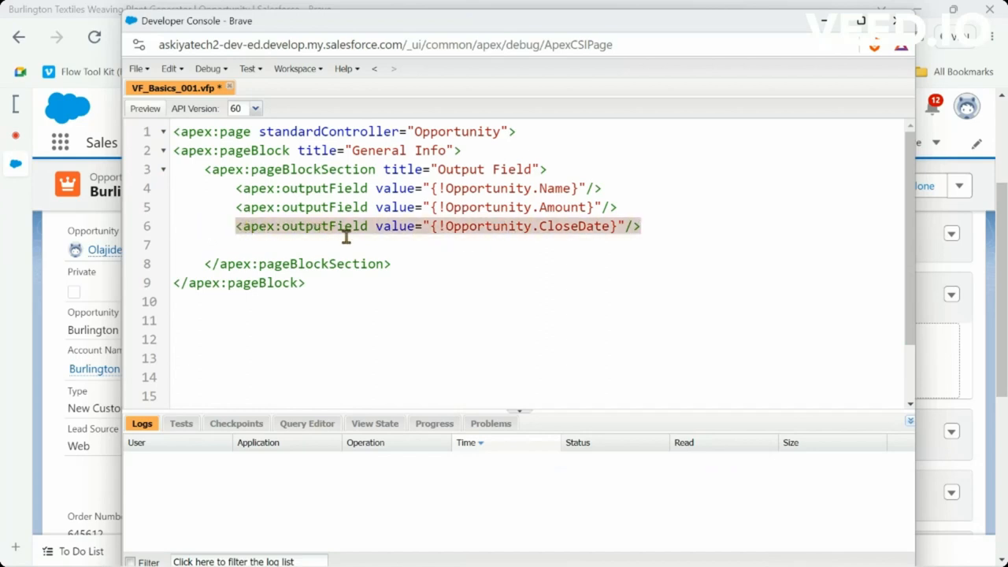
# Paste a new apex:outputField line on line 7 and change its field to Stage
pyautogui.click(240, 244)
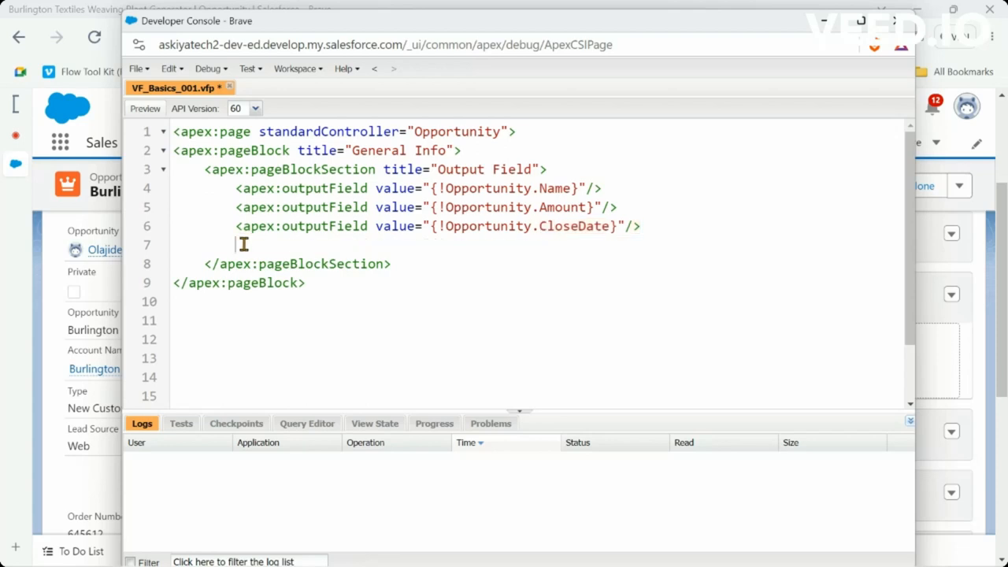
pyautogui.write('<apex:outputField value="{!Opportunity.CloseDate}"/>')
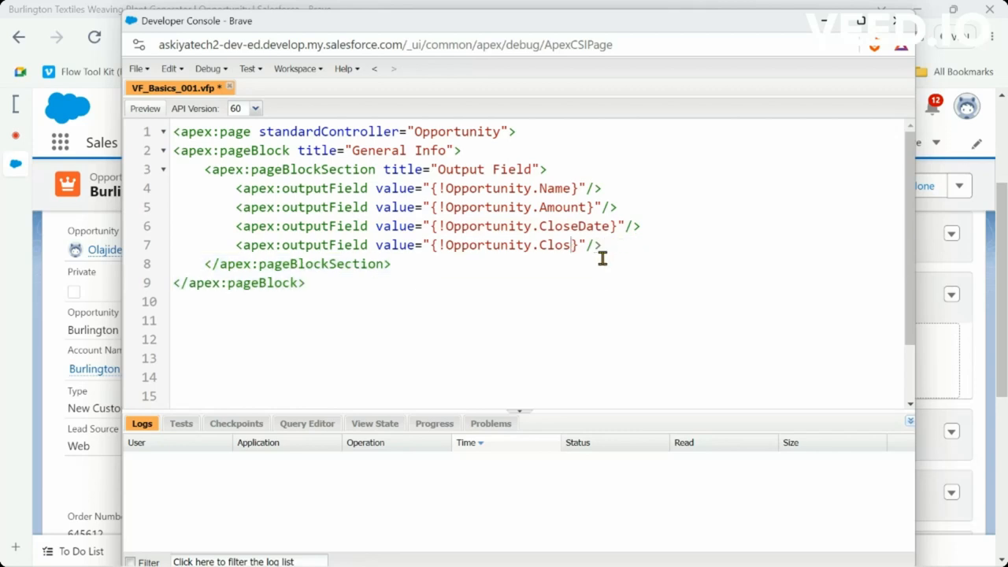
pyautogui.press('Backspace')
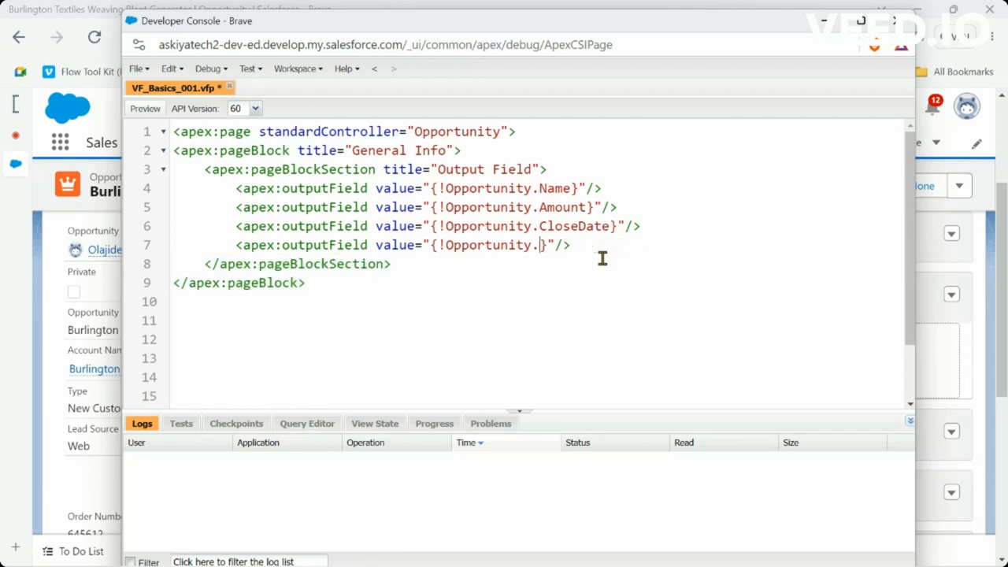
pyautogui.write('Stage')
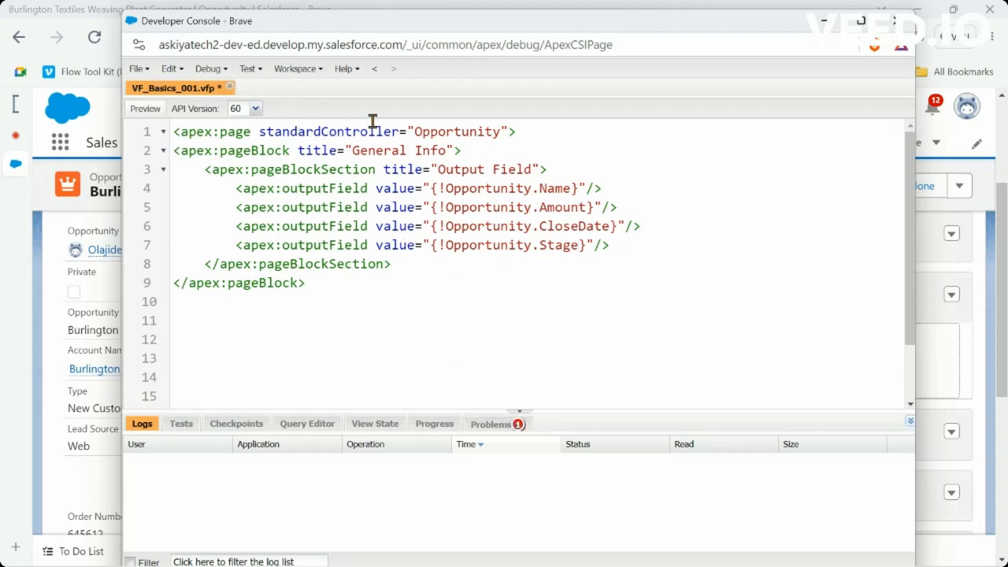
pyautogui.click(489, 424)
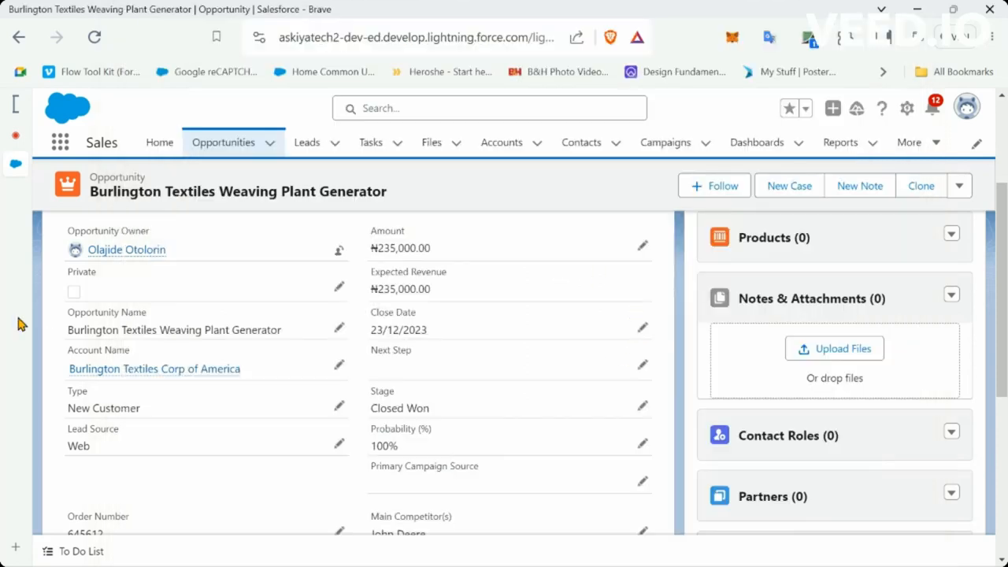
pyautogui.moveTo(436, 361)
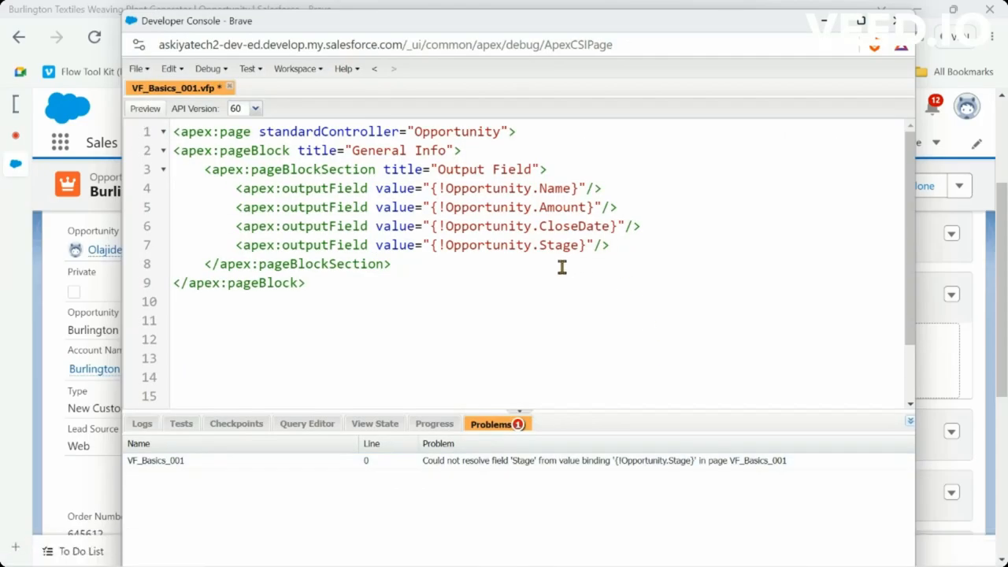
pyautogui.moveTo(541, 267)
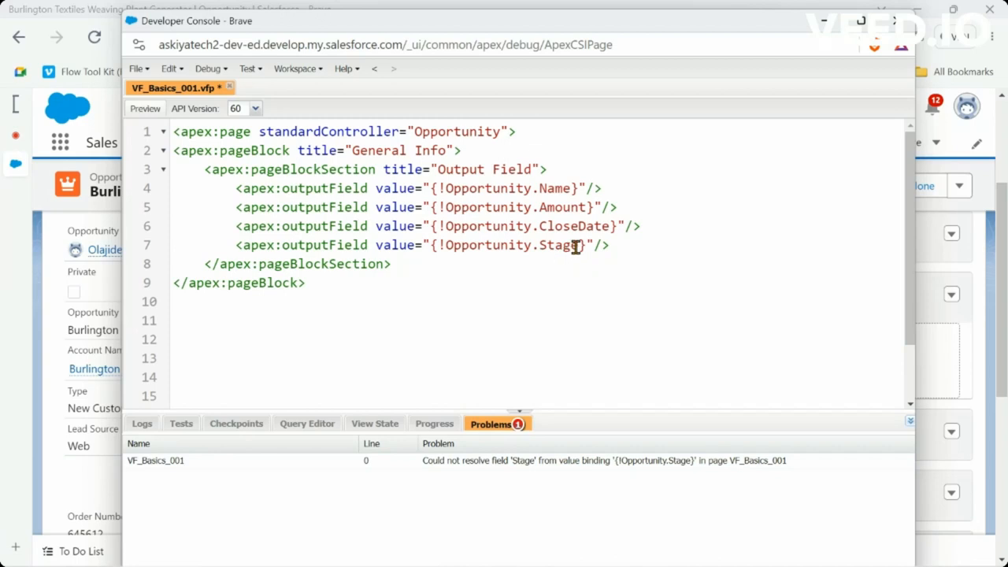
pyautogui.moveTo(575, 247)
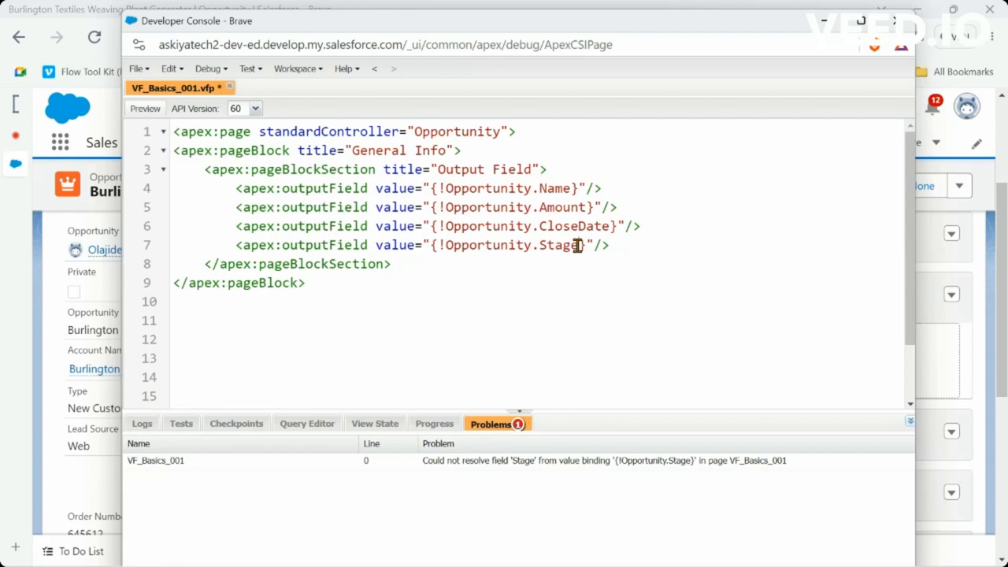
# Change the fourth field binding to {!Opportunity.StageName} and save the page
pyautogui.write('N')
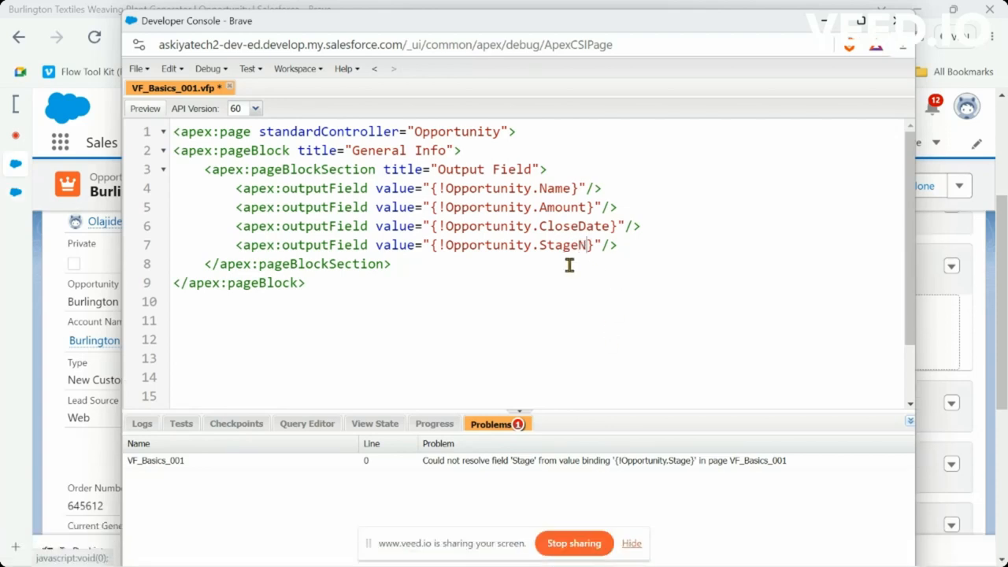
pyautogui.write('ame')
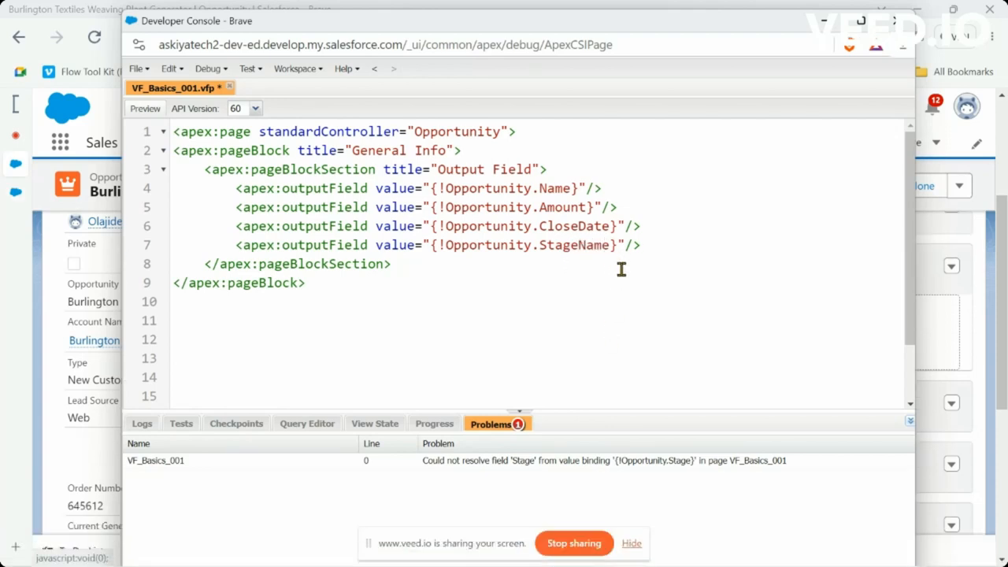
pyautogui.press('ctrl+s')
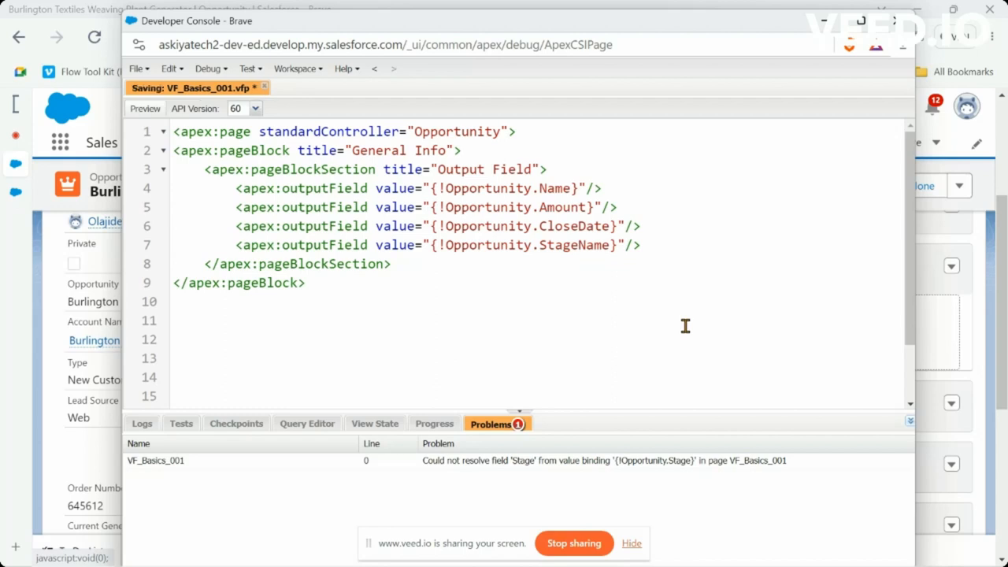
pyautogui.moveTo(569, 317)
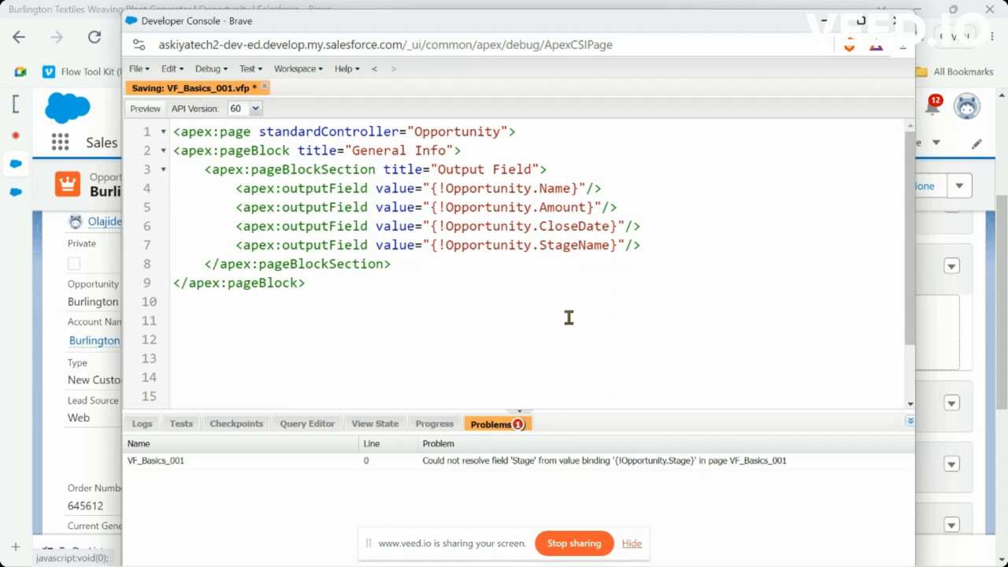
pyautogui.moveTo(457, 253)
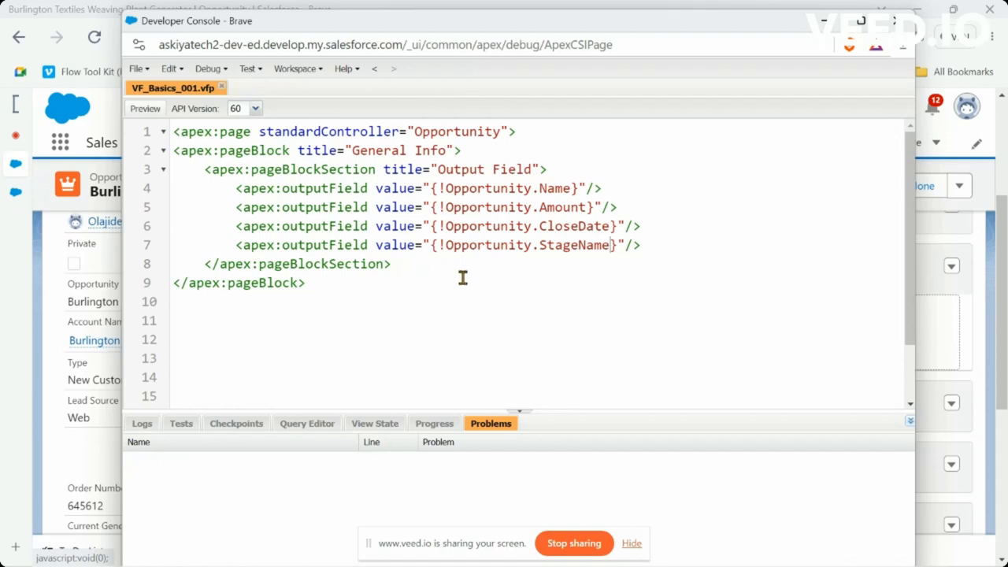
pyautogui.moveTo(451, 275)
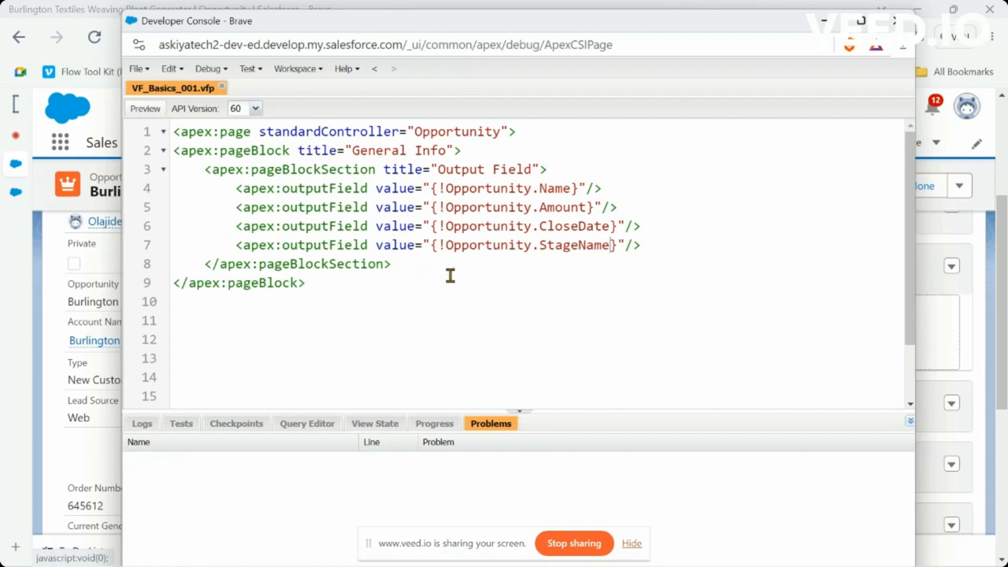
pyautogui.moveTo(443, 315)
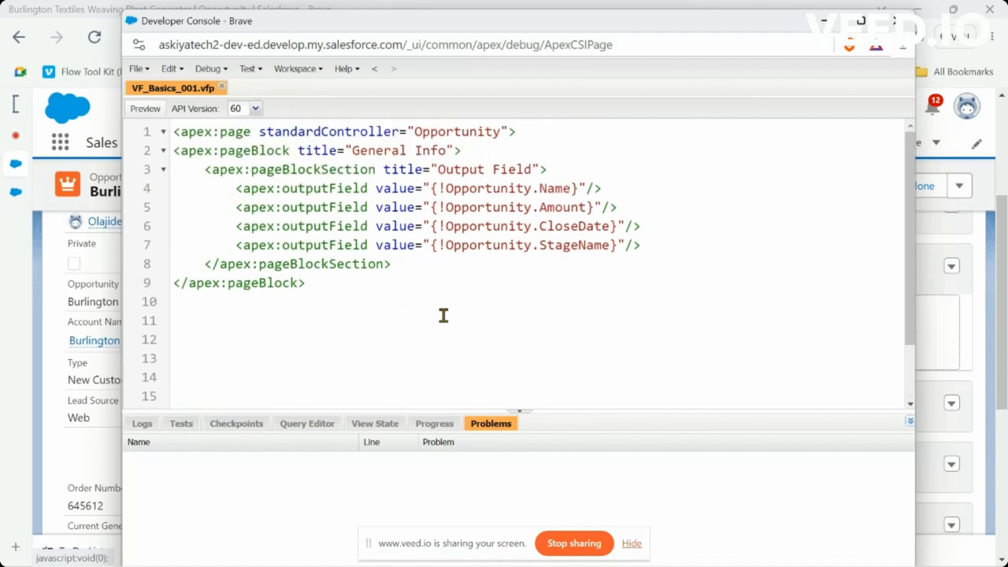
pyautogui.moveTo(650, 250)
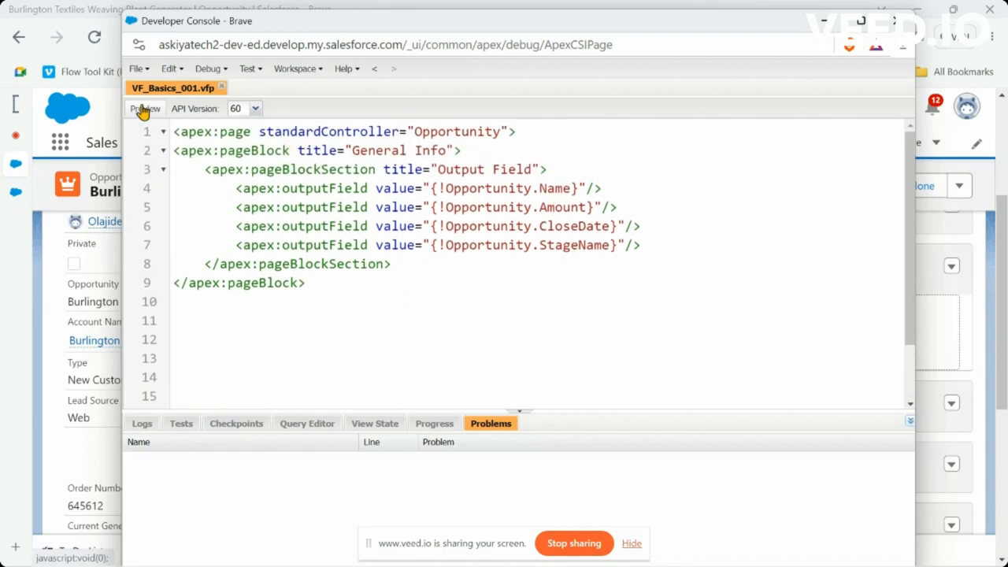
# Preview VF_Basics_001 in Brave to see the Name, Amount, Close Date and Stage labels
pyautogui.click(144, 108)
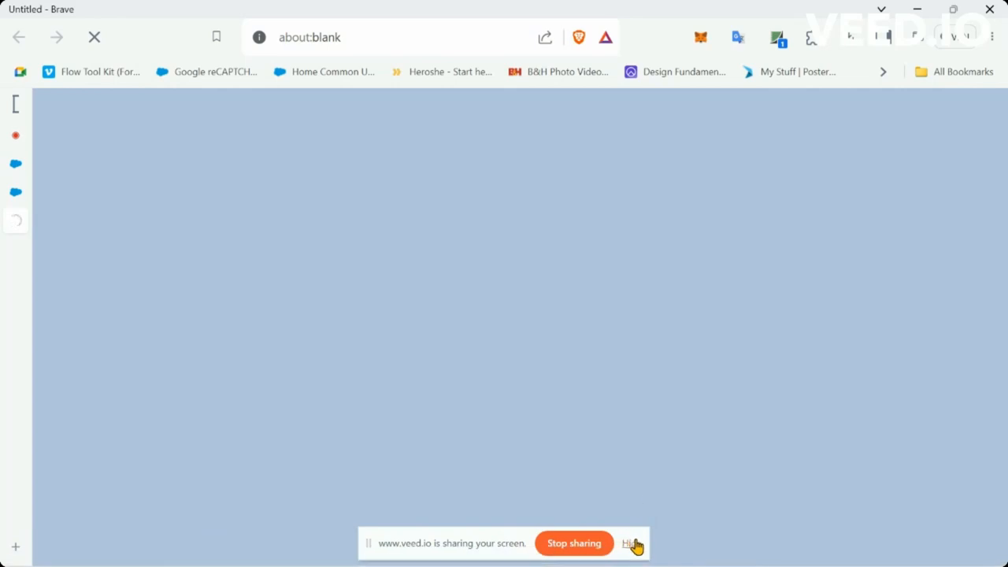
pyautogui.click(631, 543)
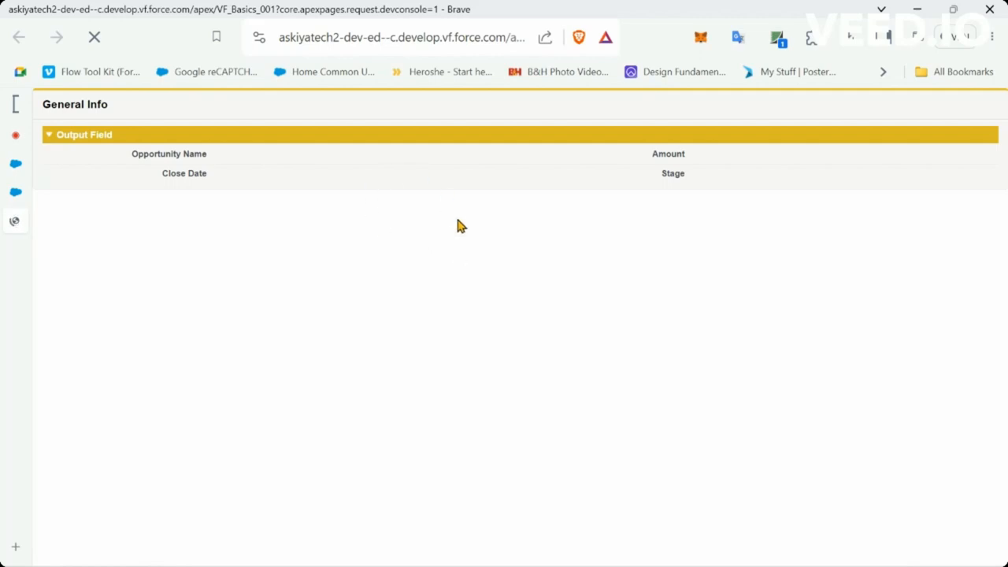
pyautogui.moveTo(602, 167)
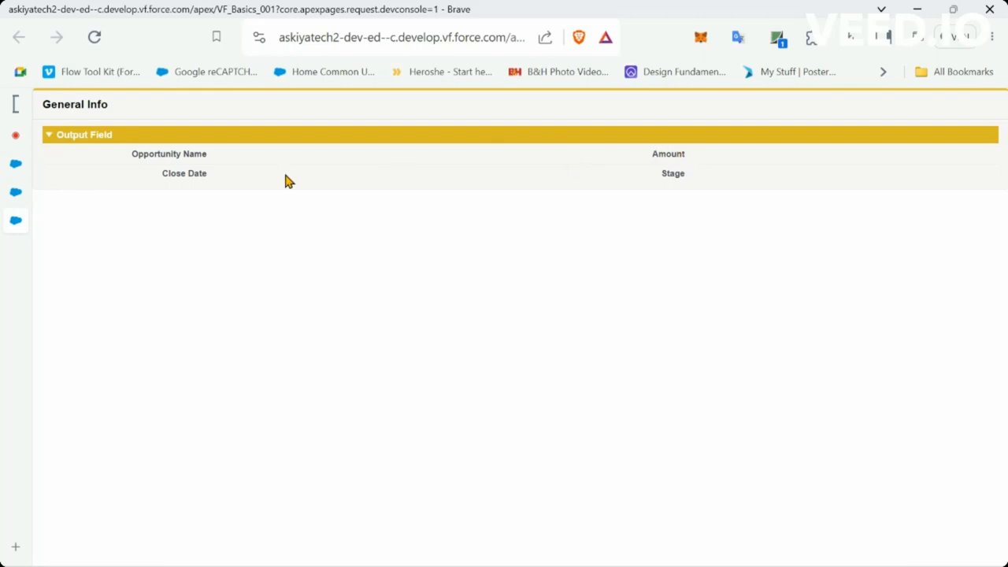
pyautogui.moveTo(176, 174)
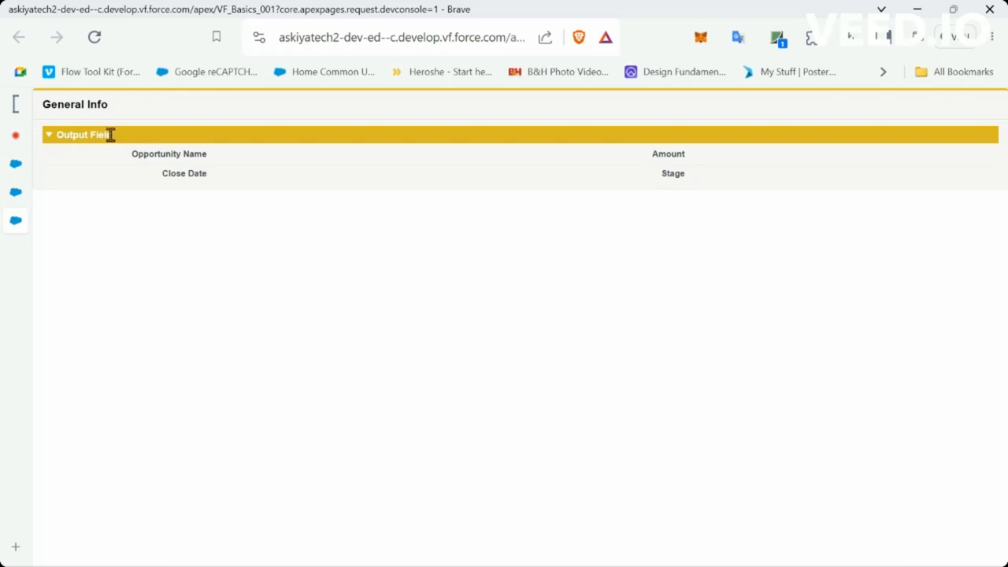
pyautogui.moveTo(118, 236)
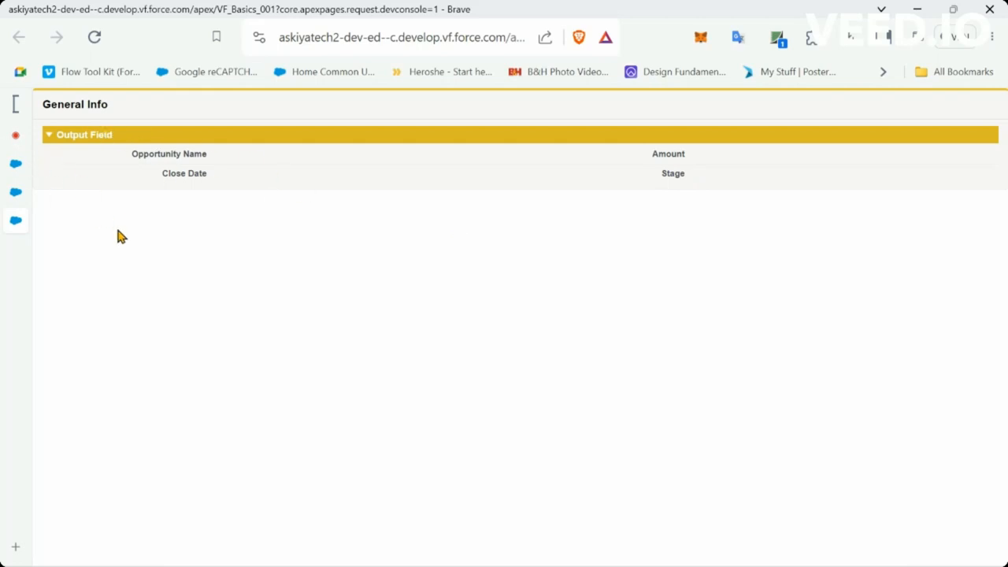
pyautogui.moveTo(342, 242)
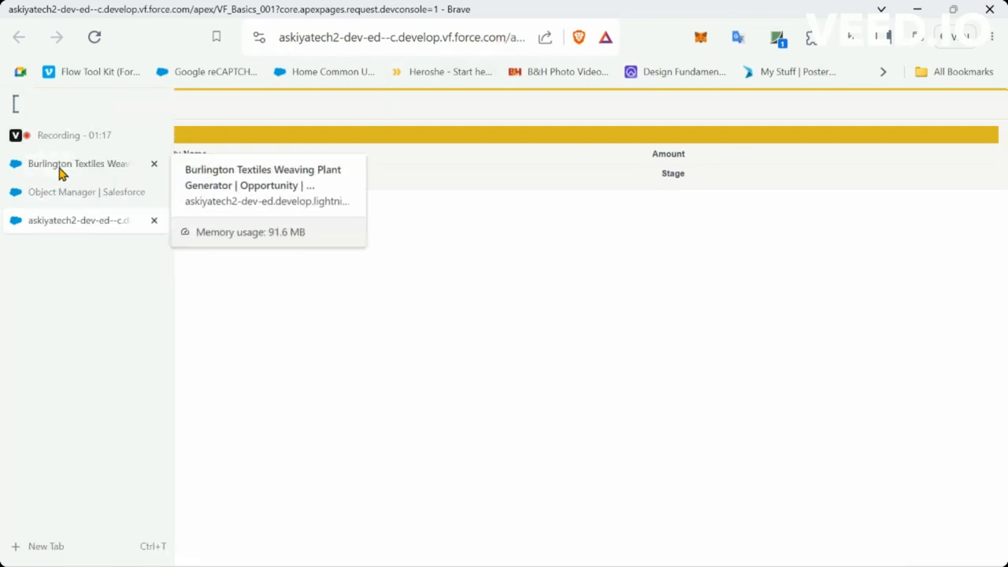
# Select the record Id in the Burlington Textiles opportunity address
pyautogui.click(78, 163)
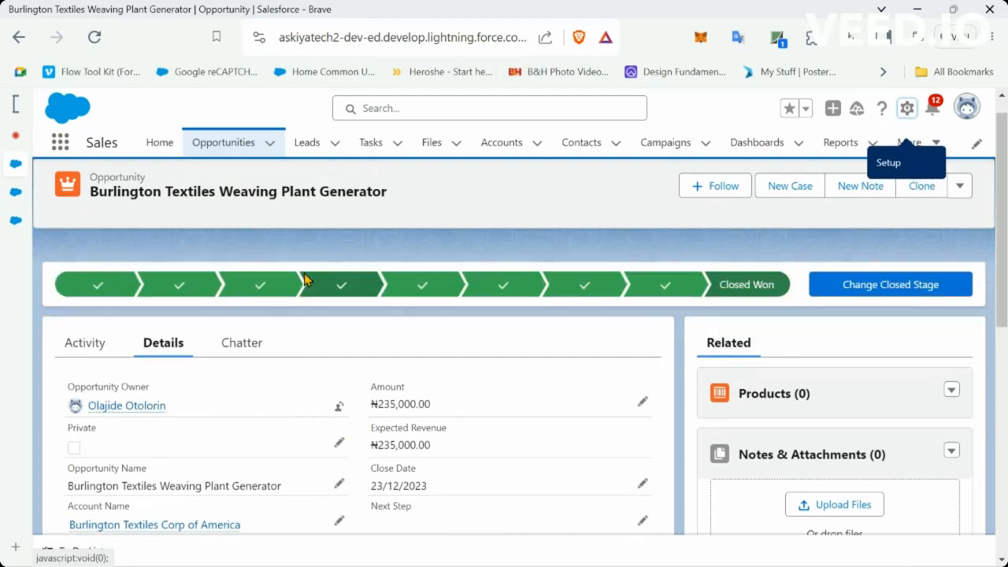
pyautogui.scroll(-3)
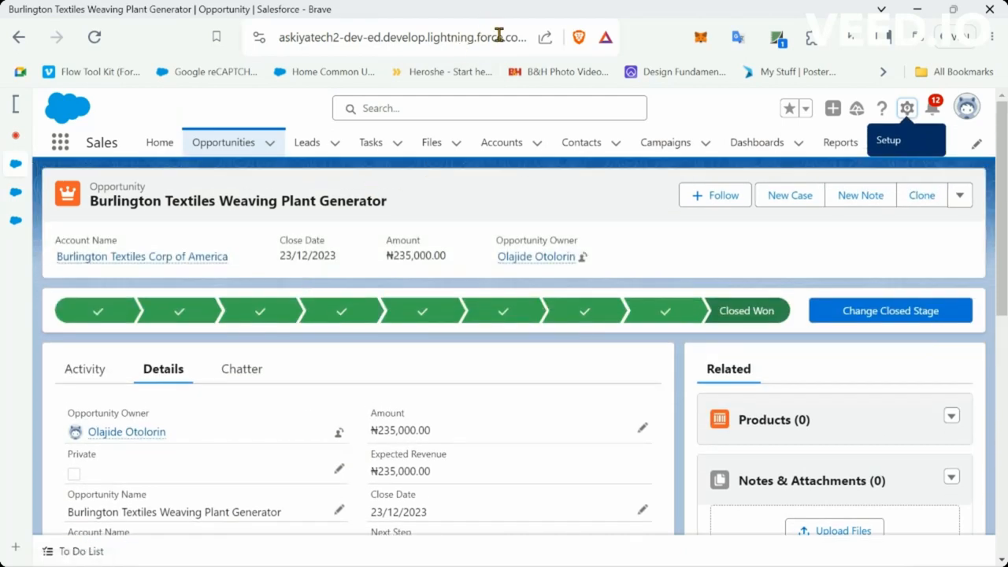
pyautogui.click(401, 37)
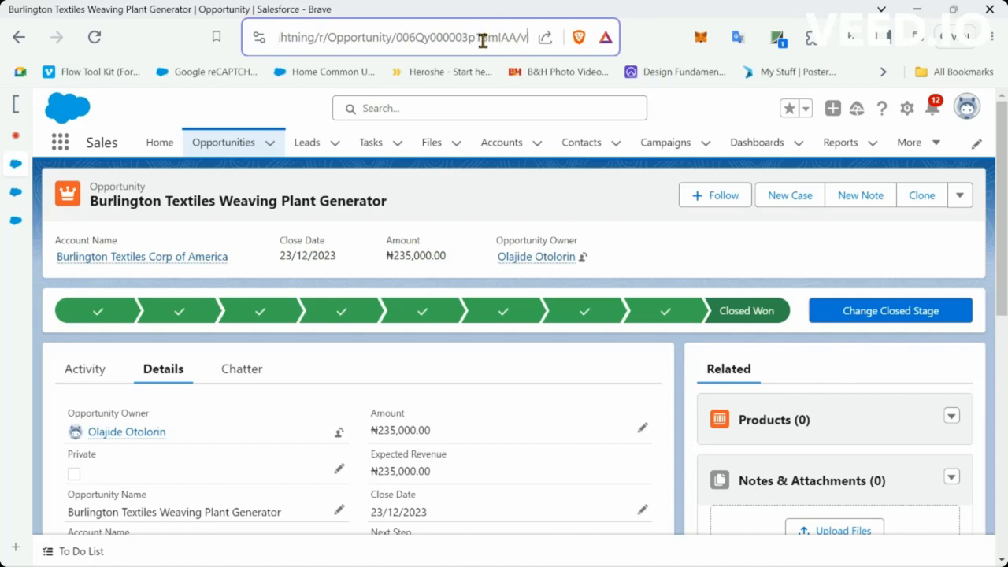
pyautogui.doubleClick(457, 37)
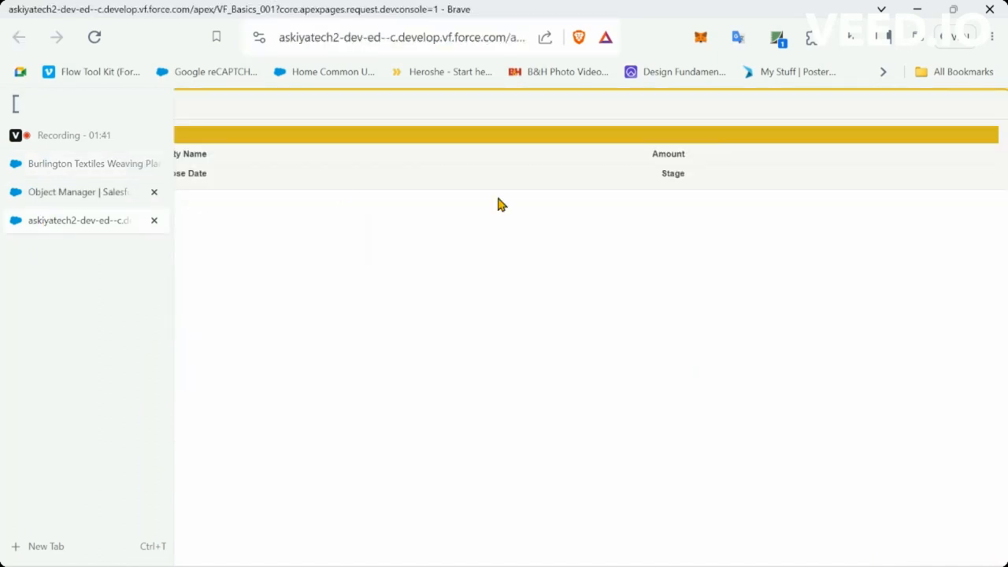
# Append Id=006Qy000003p18mlAA to the VF_Basics_001 preview address
pyautogui.click(402, 37)
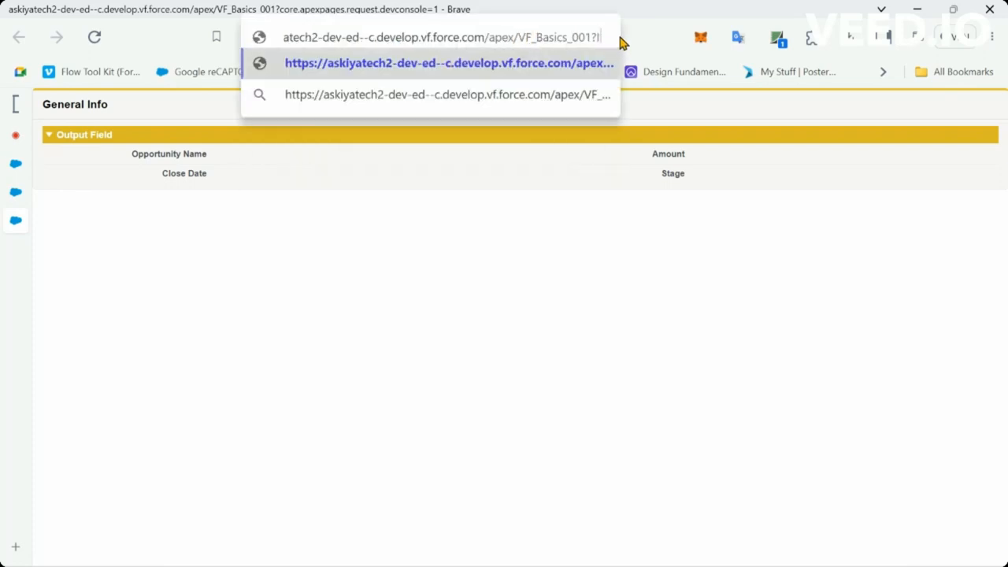
pyautogui.write('Id=')
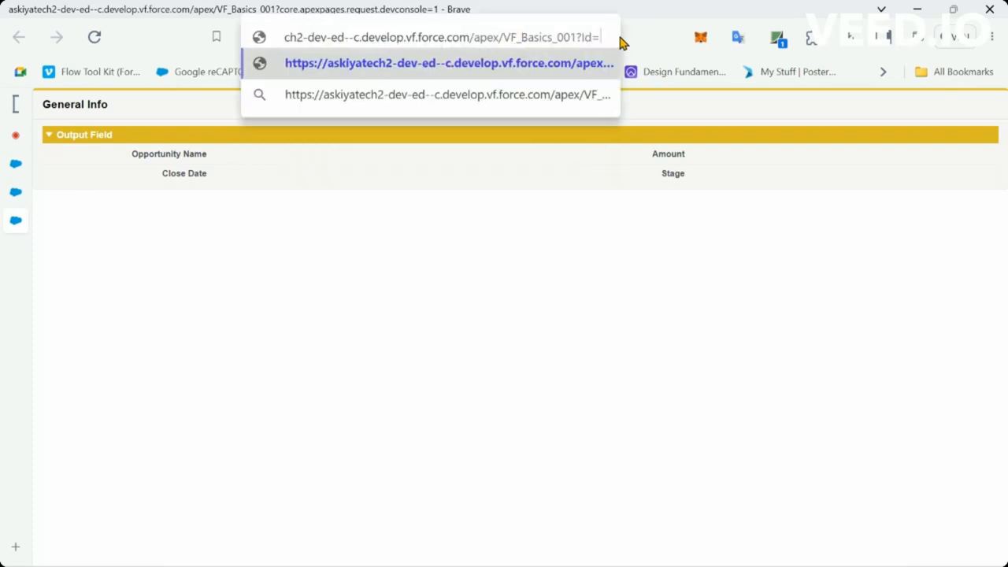
pyautogui.write('006Qy000003p18mlAA')
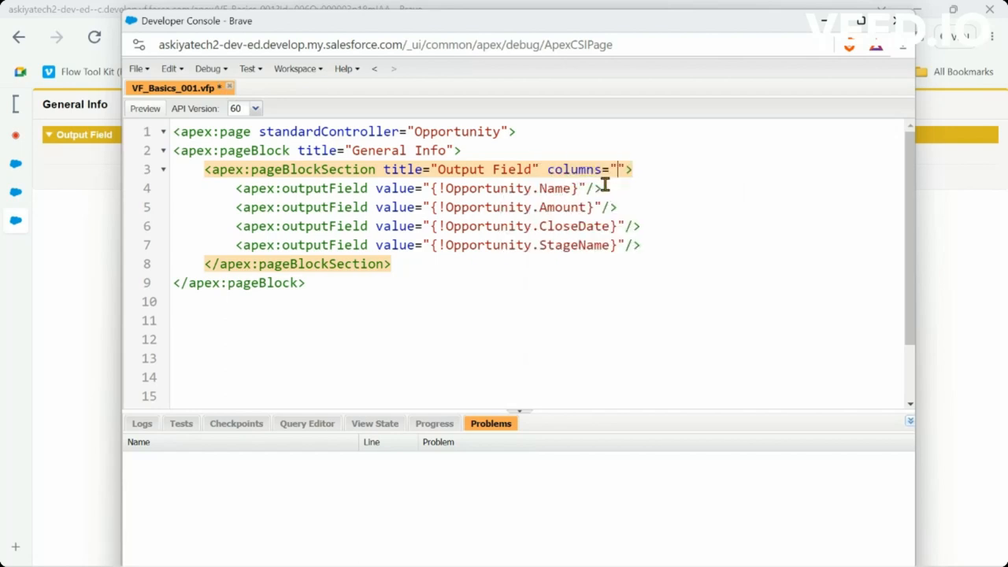
# Set columns="1" on the Output Field pageBlockSection and save VF_Basics_001.vfp
pyautogui.write('1')
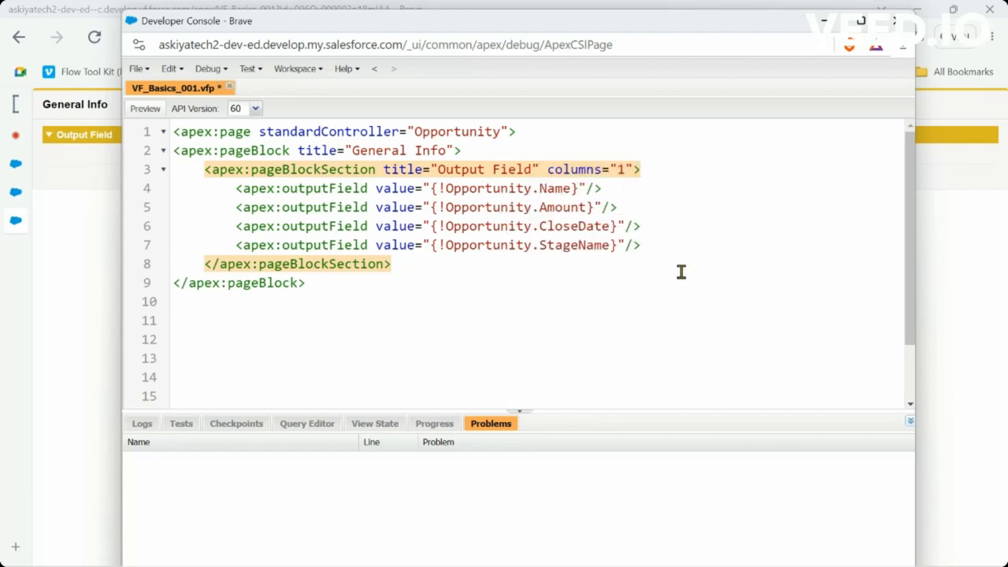
pyautogui.press('ctrl+s')
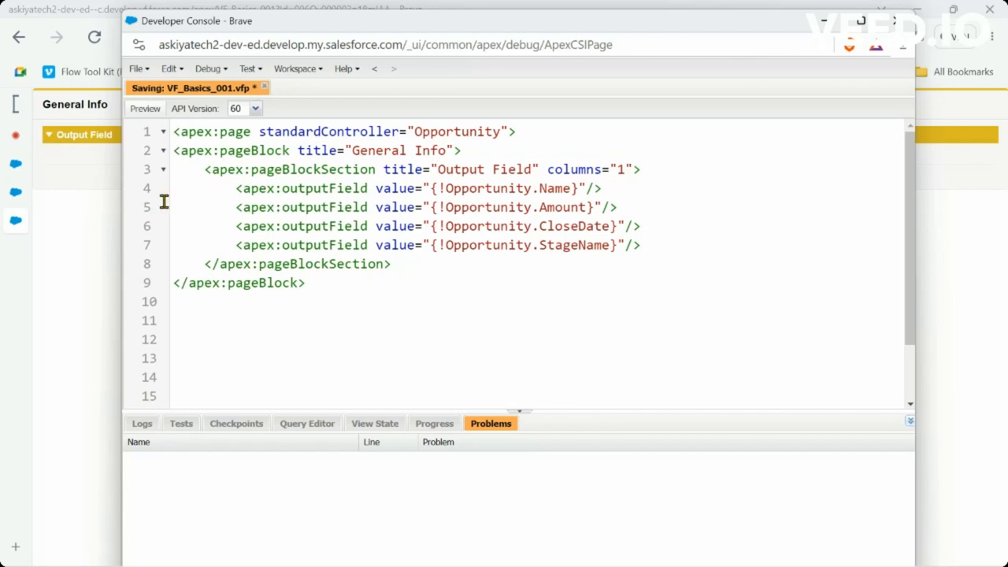
pyautogui.moveTo(394, 197)
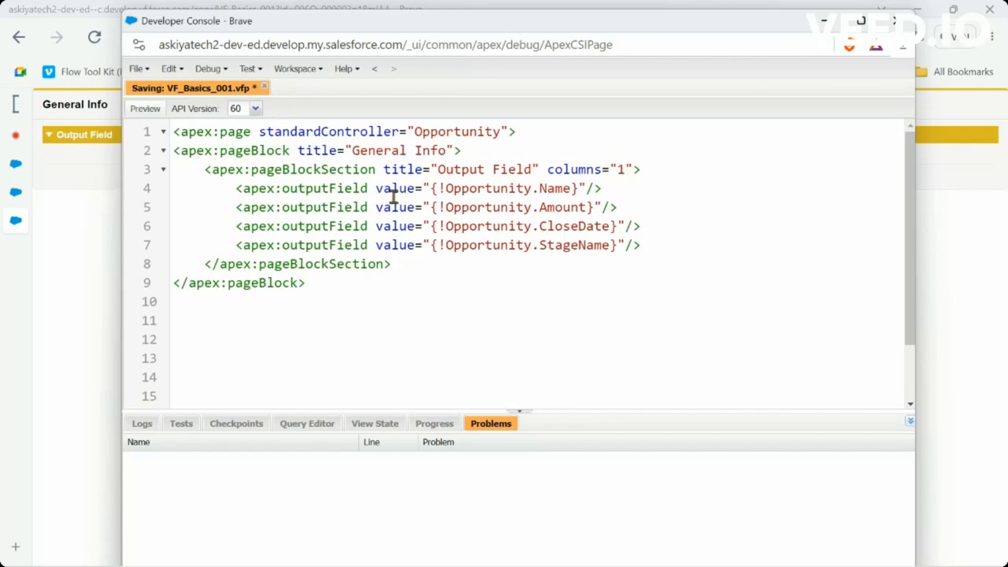
pyautogui.moveTo(340, 167)
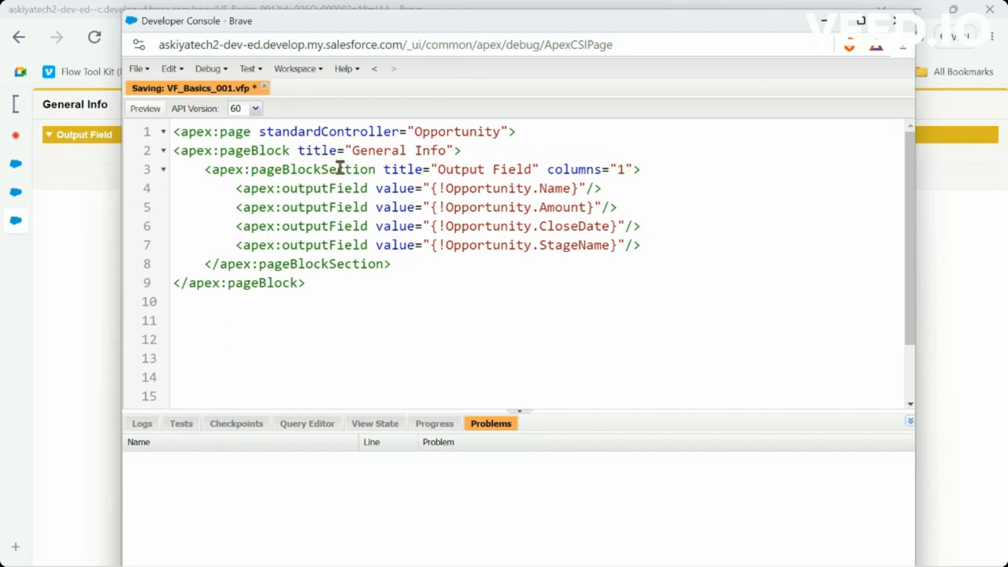
pyautogui.press('ctrl+s')
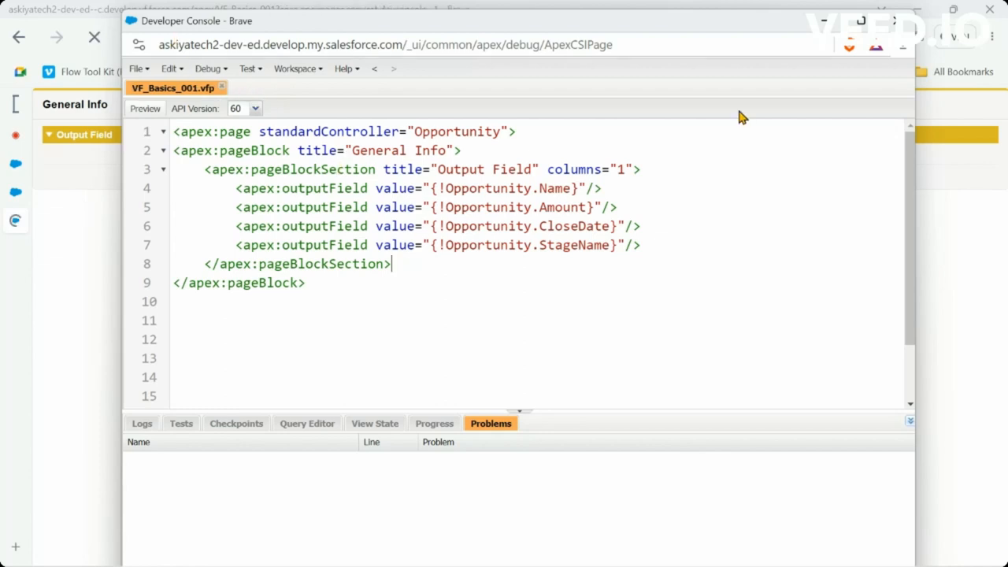
# Reload the preview to show four fields in one column, then edit the address's Id parameter
pyautogui.click(145, 108)
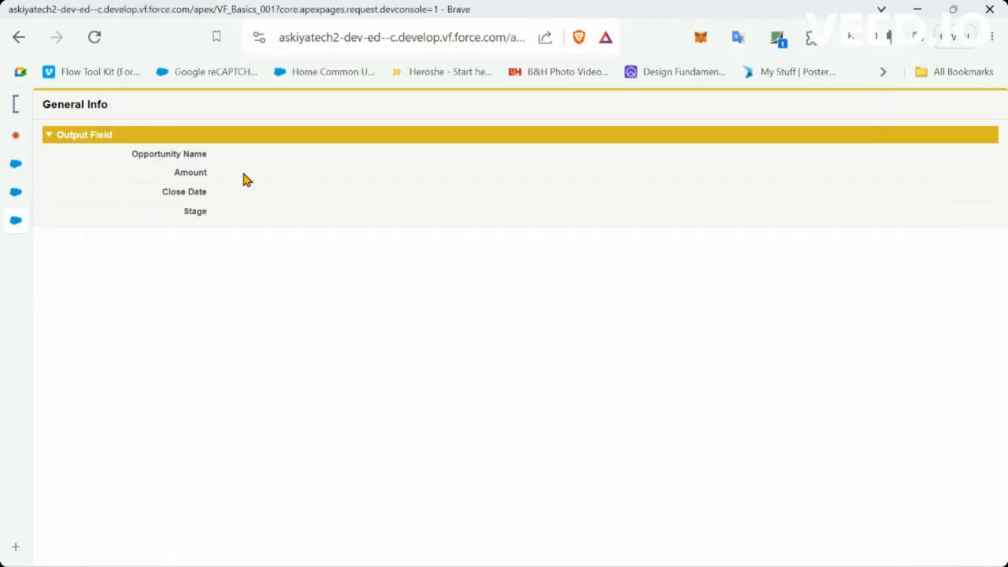
pyautogui.click(402, 37)
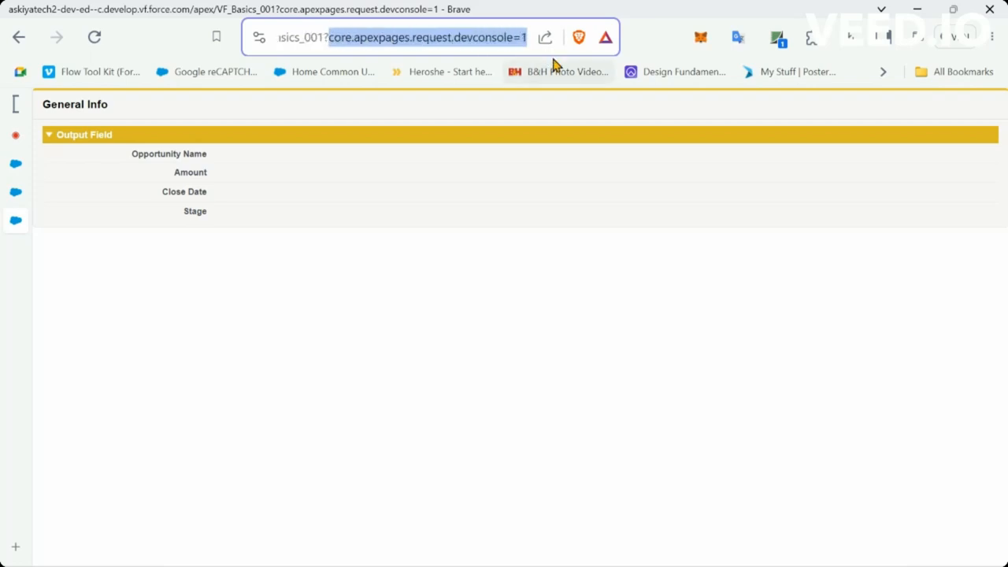
pyautogui.click(402, 37)
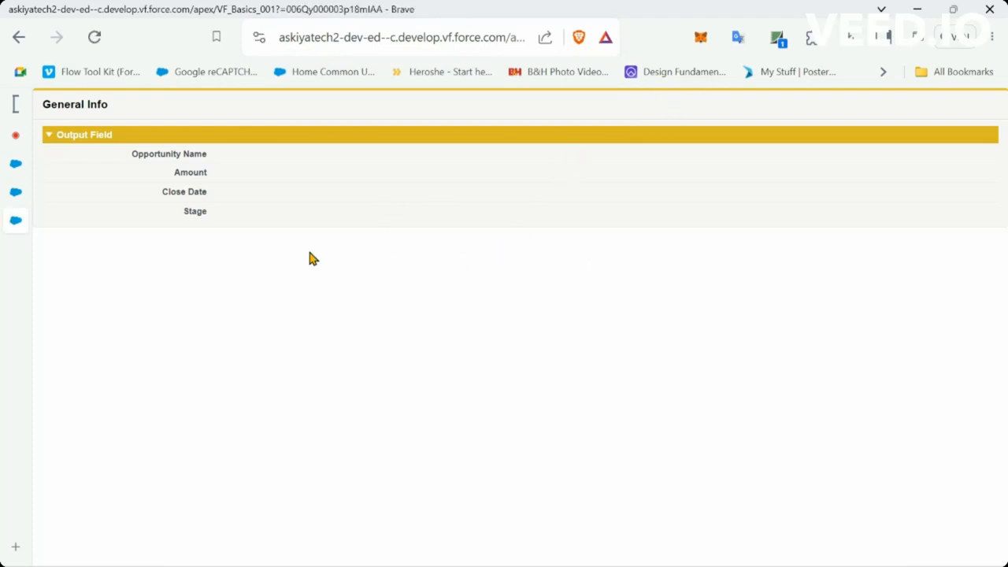
pyautogui.moveTo(336, 189)
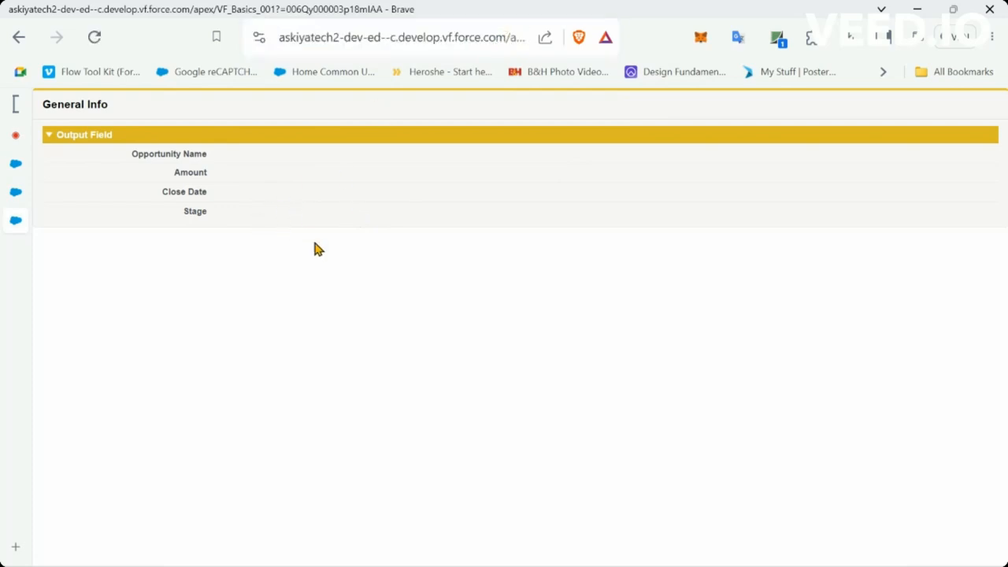
pyautogui.click(402, 37)
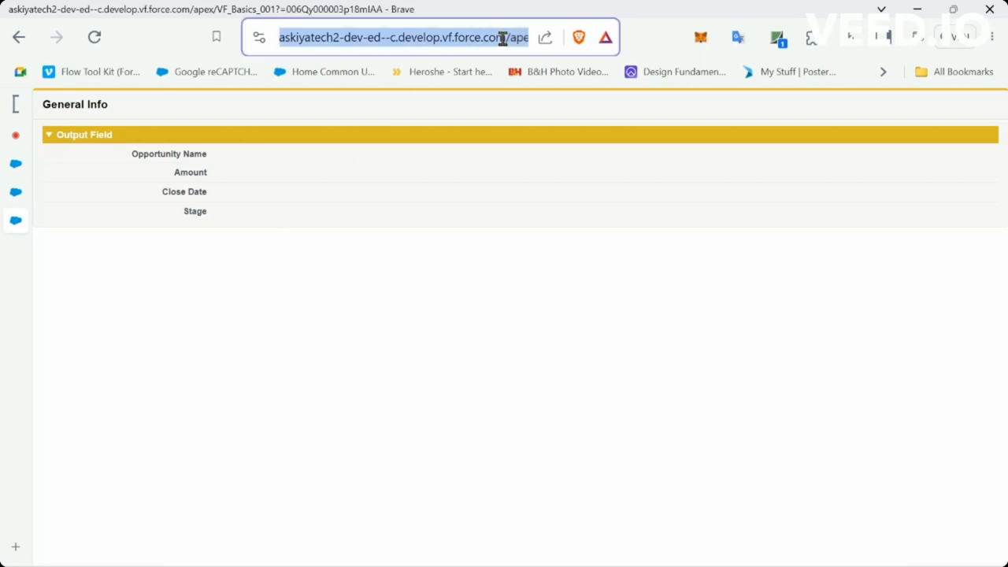
pyautogui.click(504, 37)
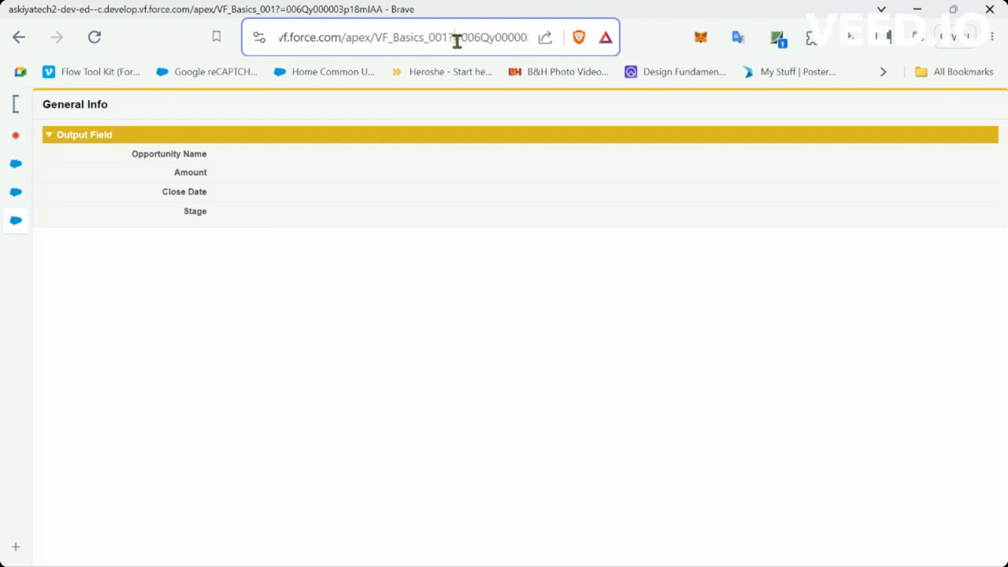
pyautogui.click(409, 38)
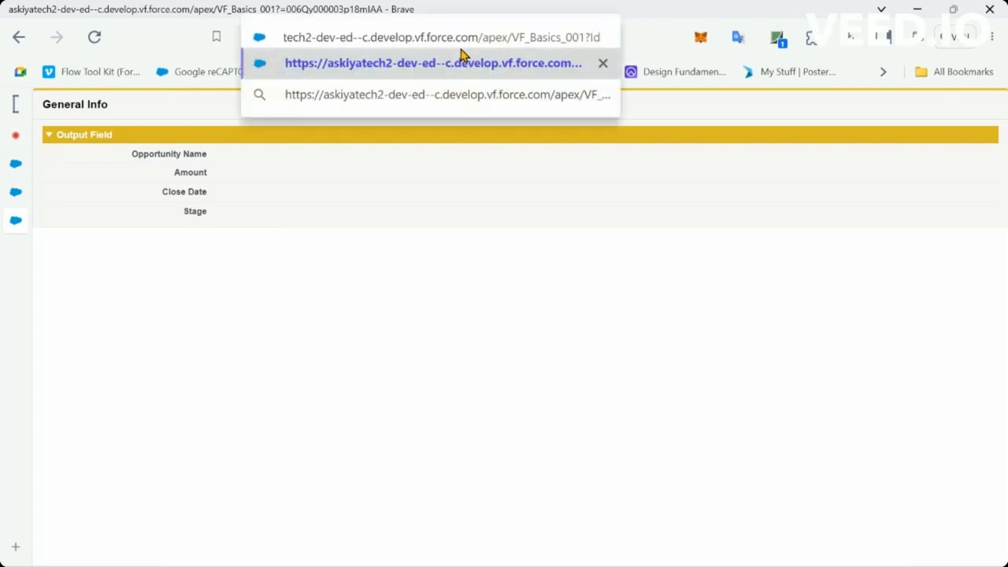